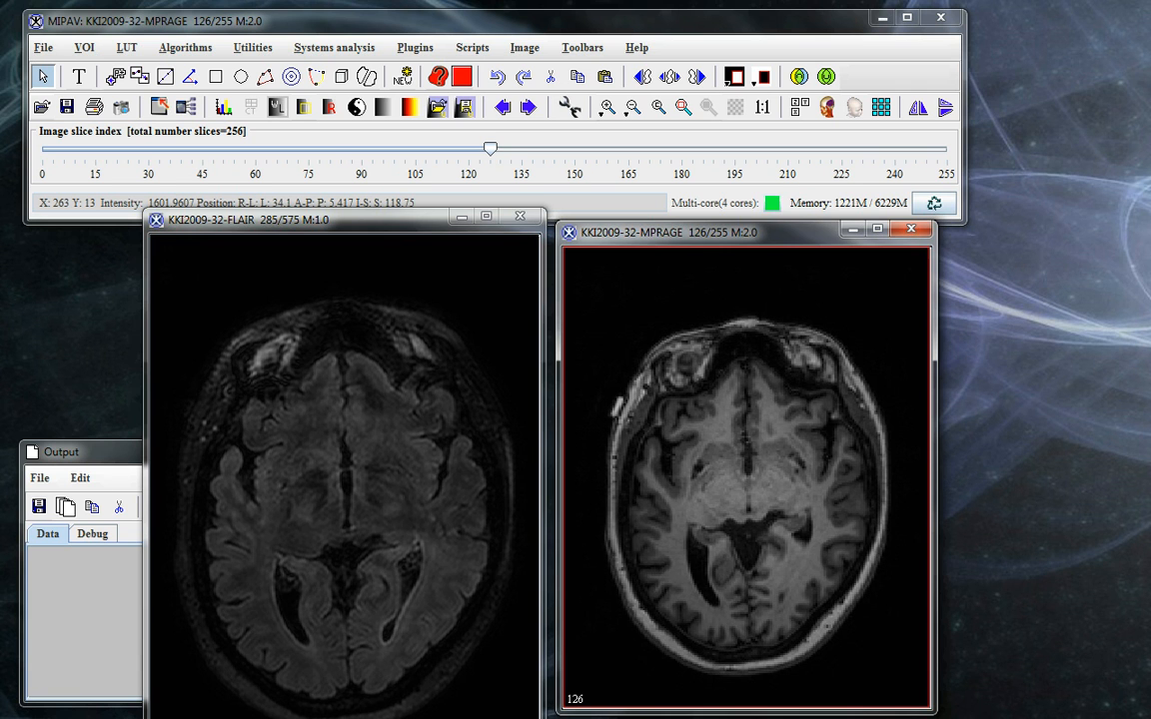
Show the Algorithms menu to reach the registration algorithms for the MPRAGE scan.
{"action": "left_click", "coordinate": [184, 48]}
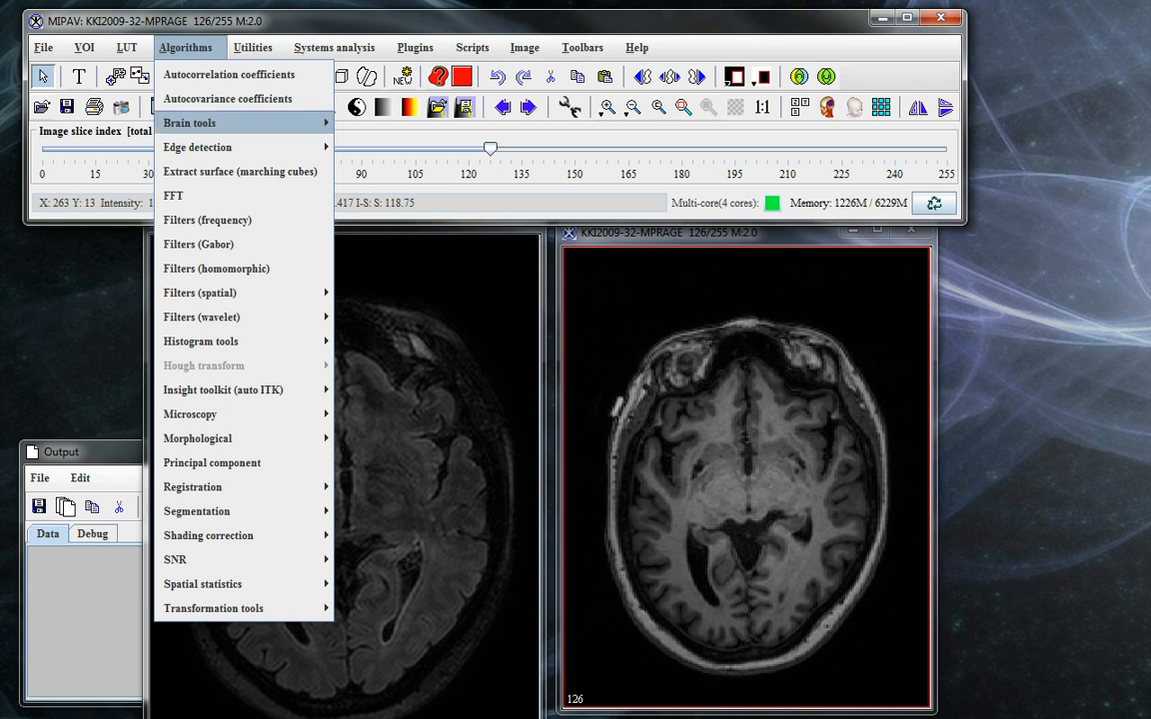
{"action": "mouse_move", "coordinate": [192, 487]}
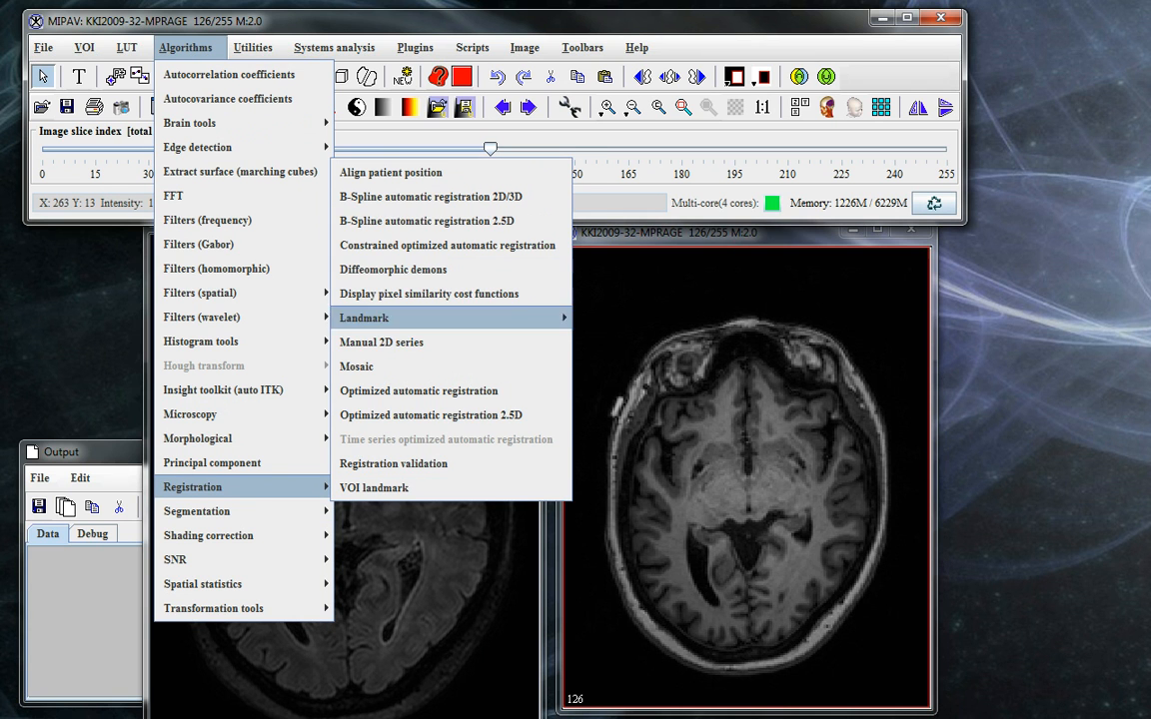
{"action": "mouse_move", "coordinate": [379, 341]}
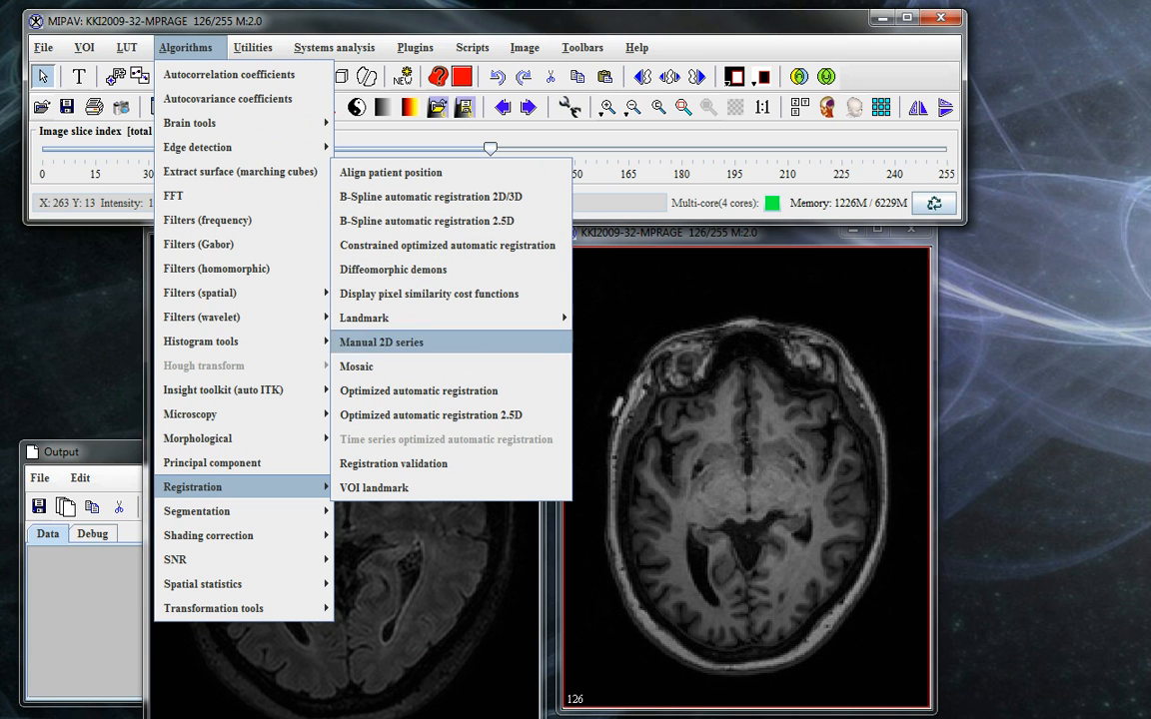
{"action": "mouse_move", "coordinate": [419, 389]}
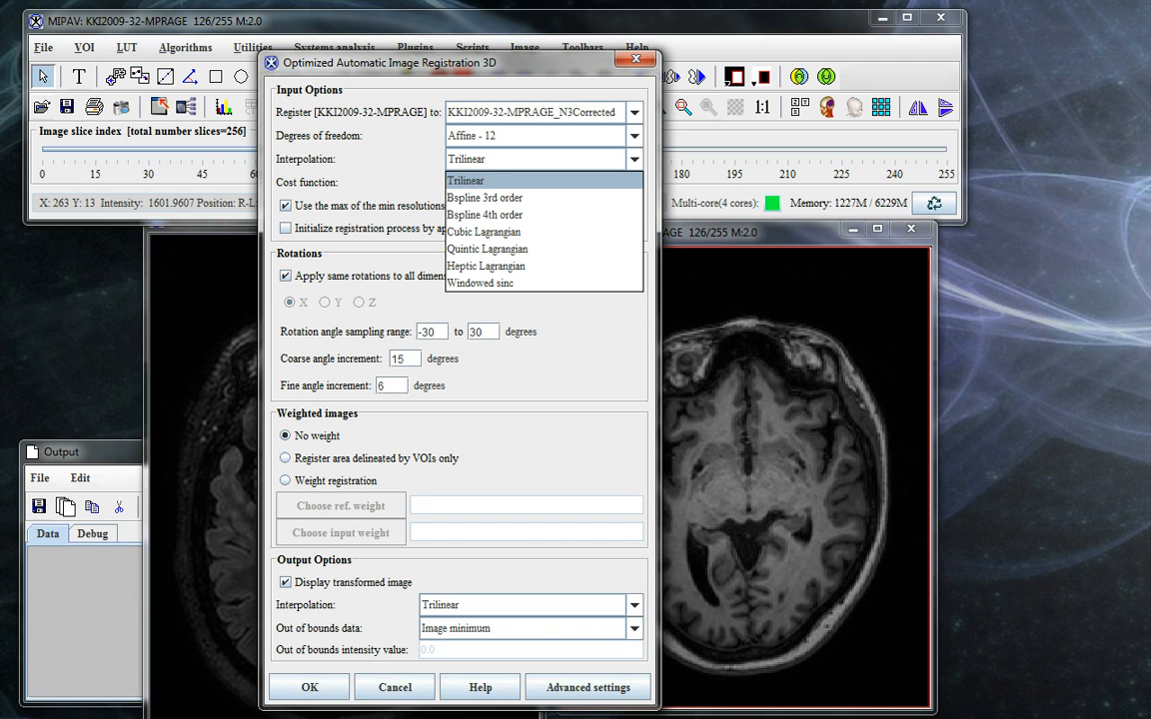
Keep Trilinear interpolation and set 'Register to' to KKI2009-32-FLAIR.
{"action": "left_click", "coordinate": [464, 180]}
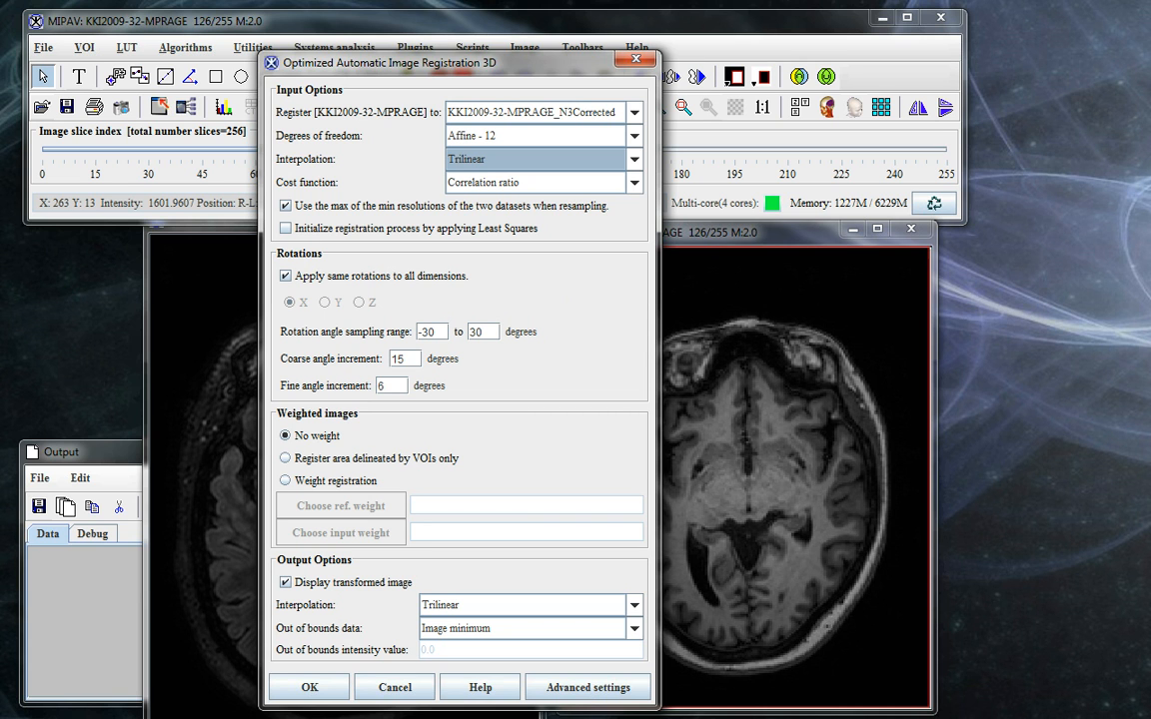
{"action": "left_click", "coordinate": [633, 112]}
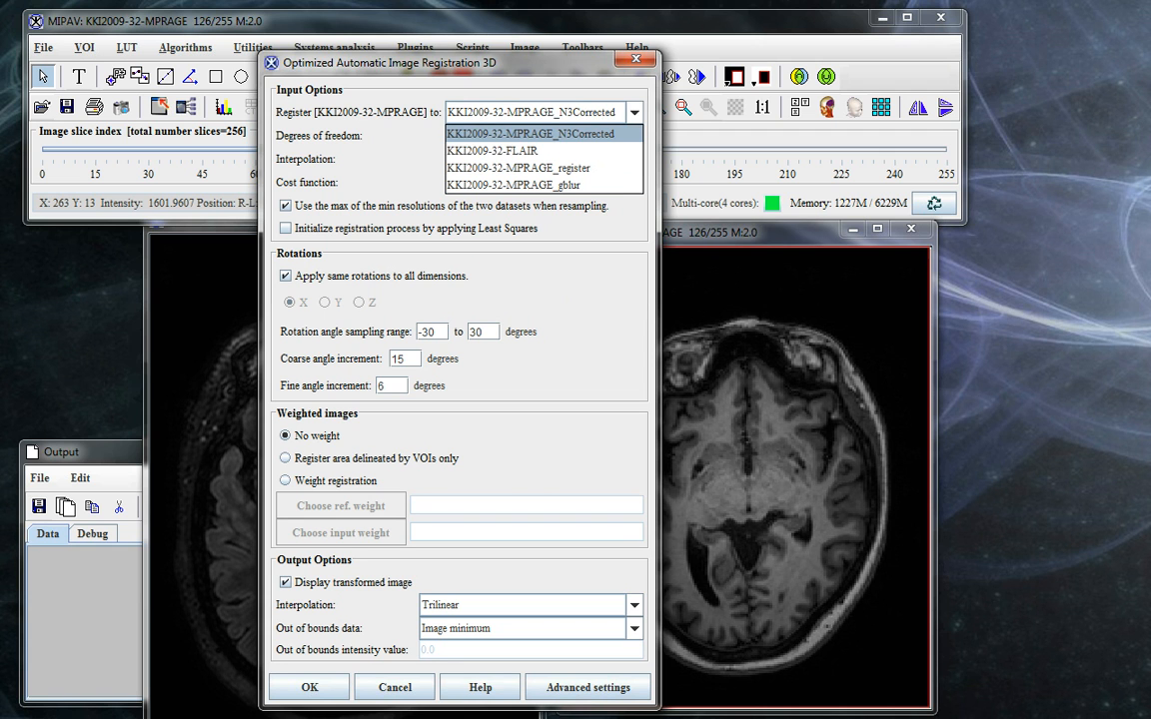
{"action": "left_click", "coordinate": [492, 151]}
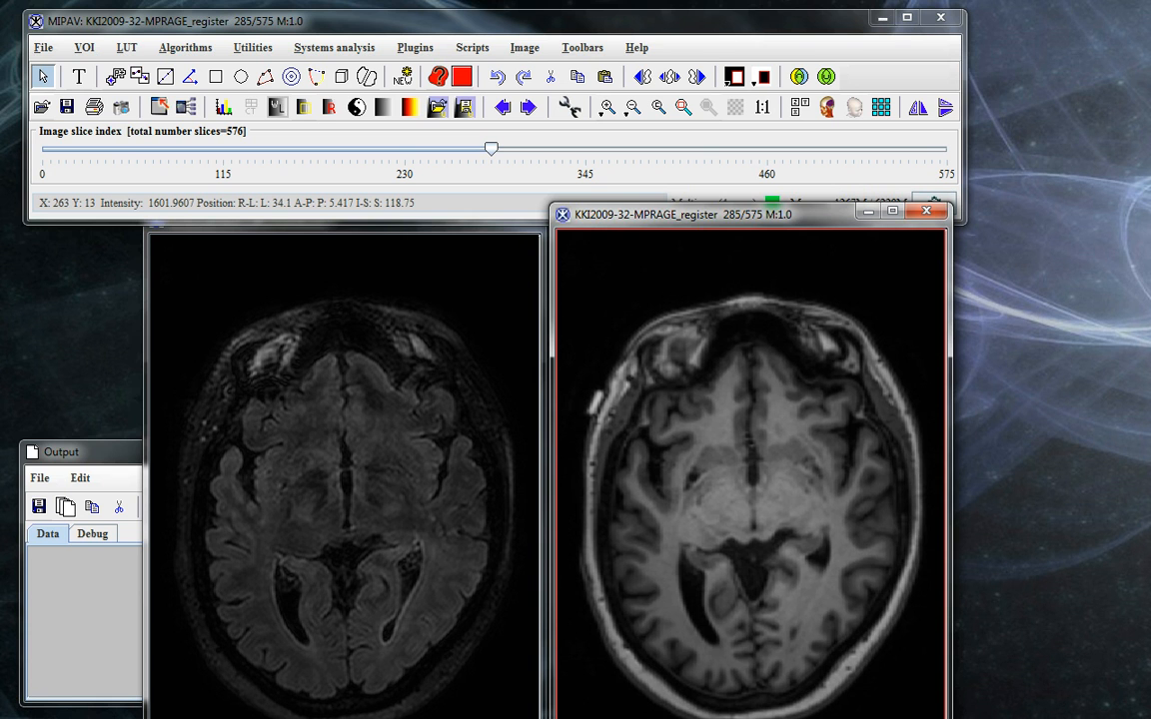
Load KKI2009-32-FLAIR as image B on the registered MPRAGE with orientation matching unchecked.
{"action": "left_click", "coordinate": [44, 48]}
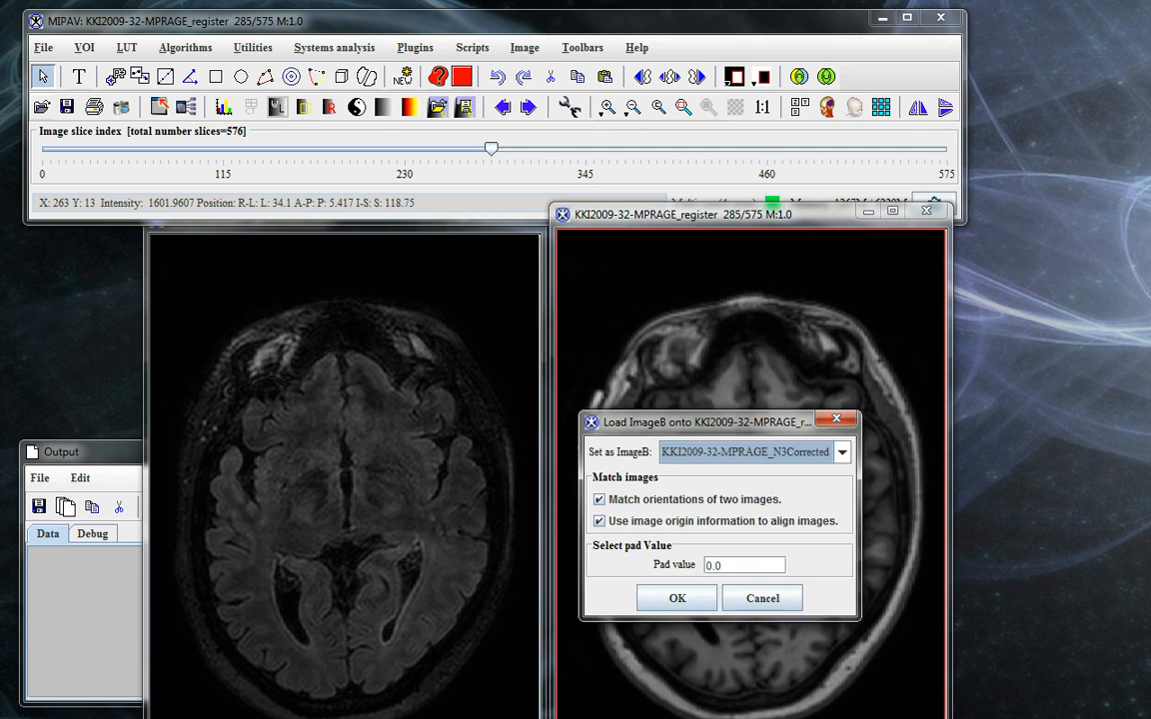
{"action": "left_click_drag", "start_coordinate": [703, 421], "coordinate": [503, 301]}
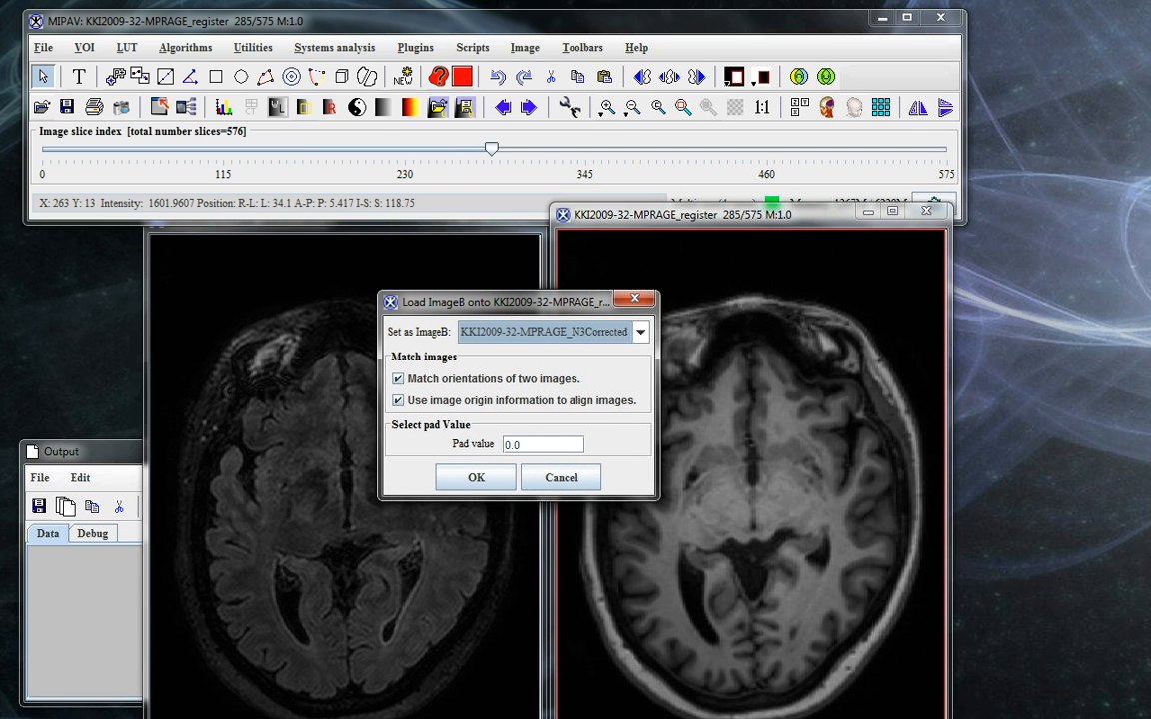
{"action": "left_click", "coordinate": [640, 332]}
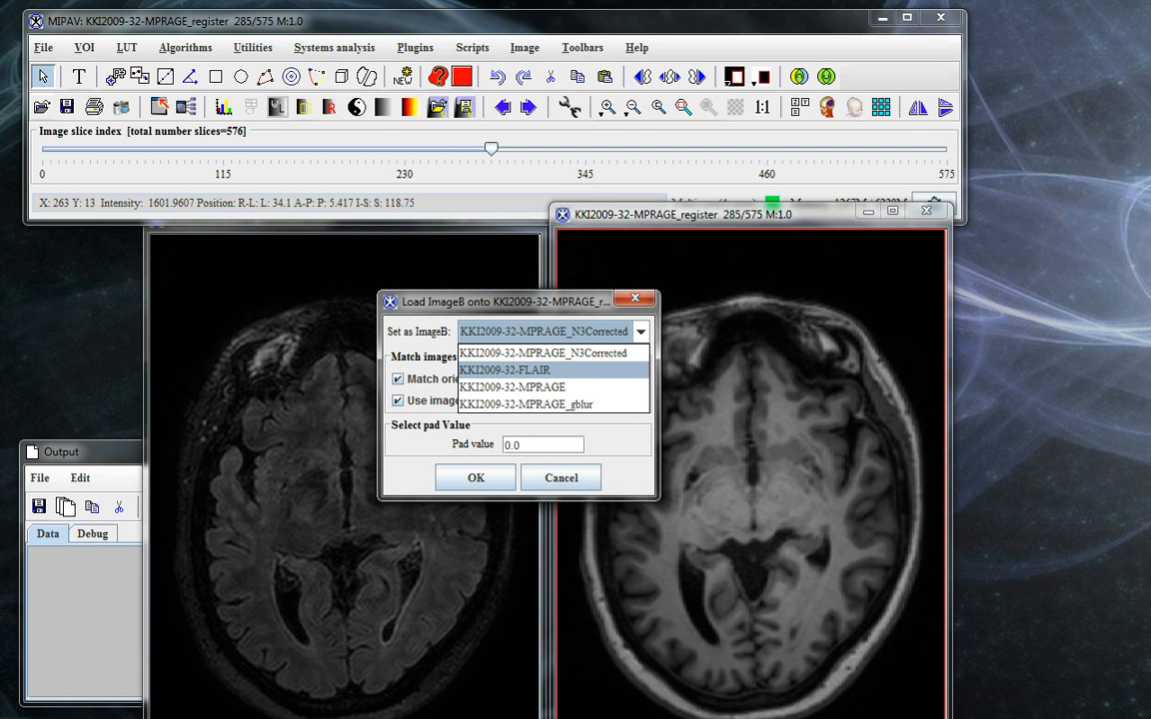
{"action": "left_click", "coordinate": [503, 369]}
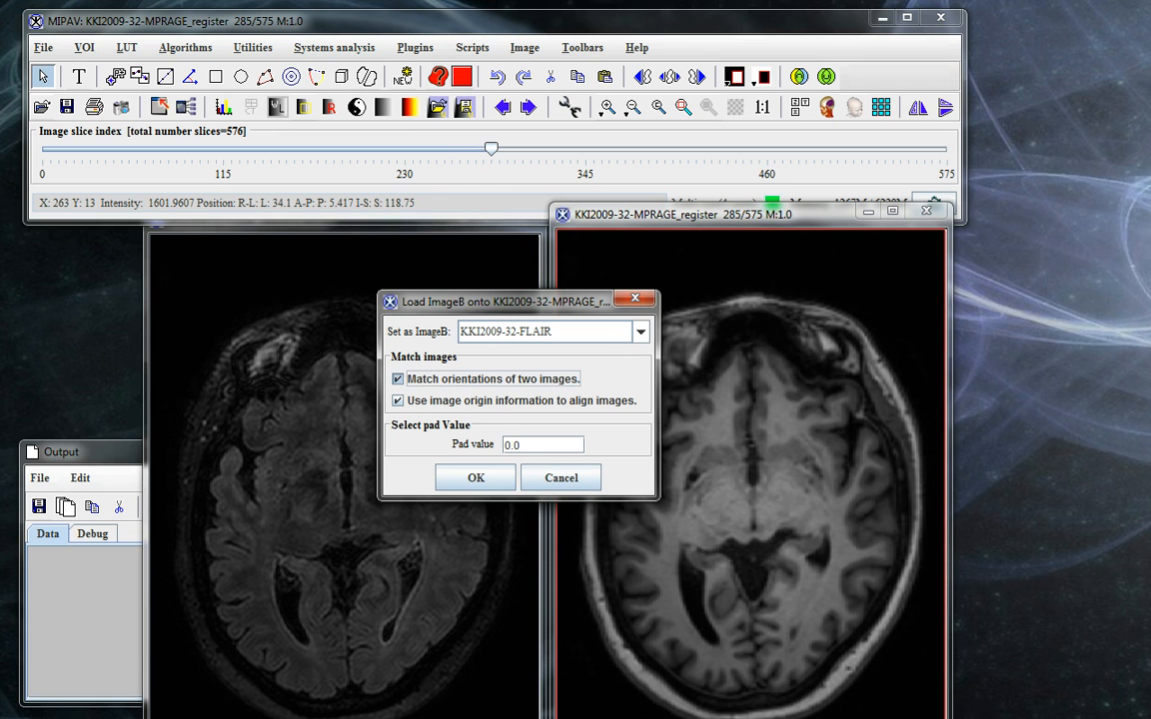
{"action": "left_click", "coordinate": [398, 379]}
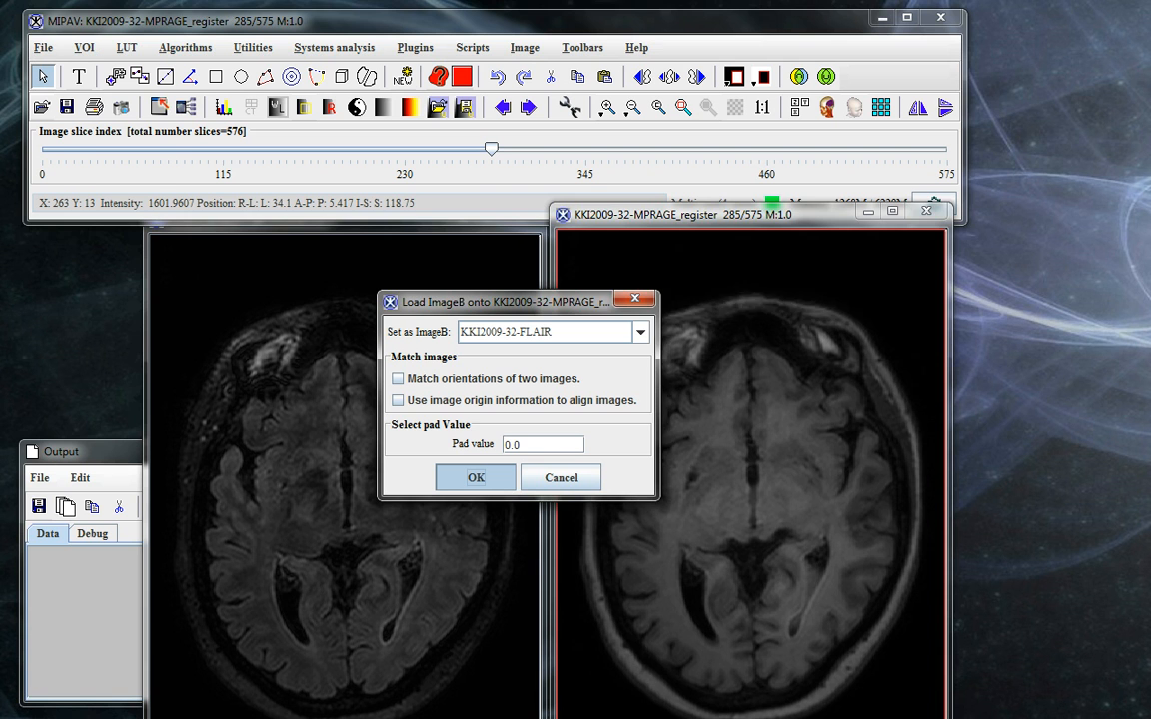
{"action": "left_click", "coordinate": [475, 477]}
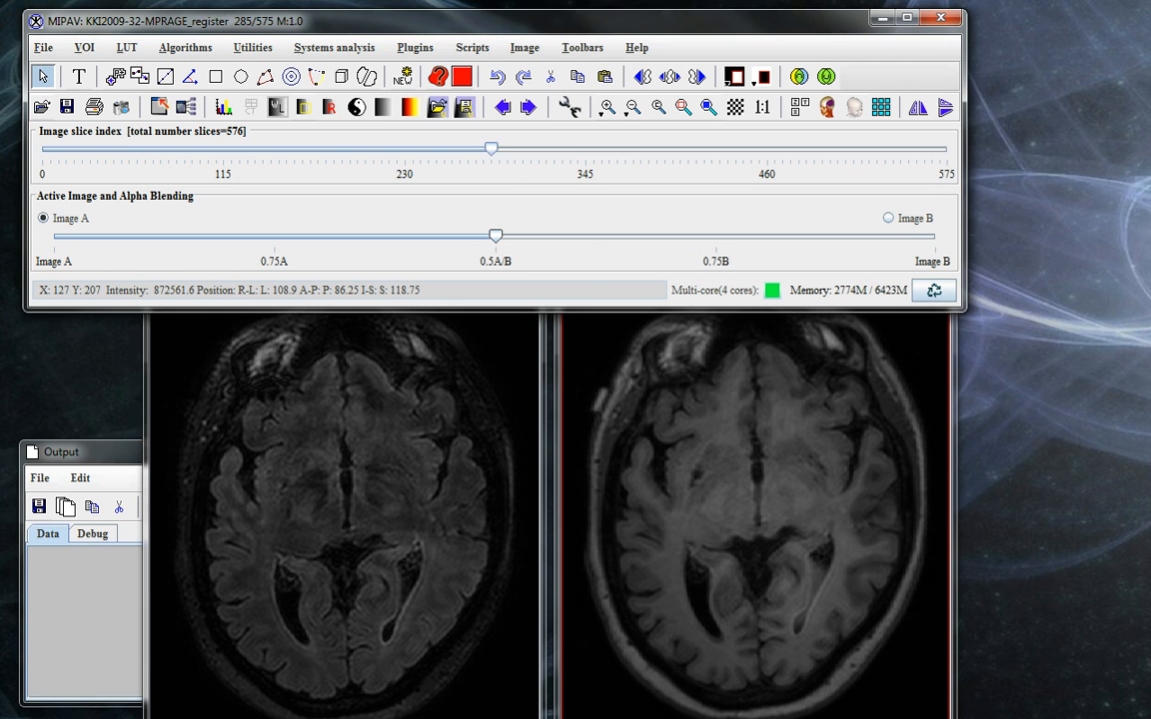
{"action": "left_click_drag", "start_coordinate": [491, 148], "coordinate": [540, 148]}
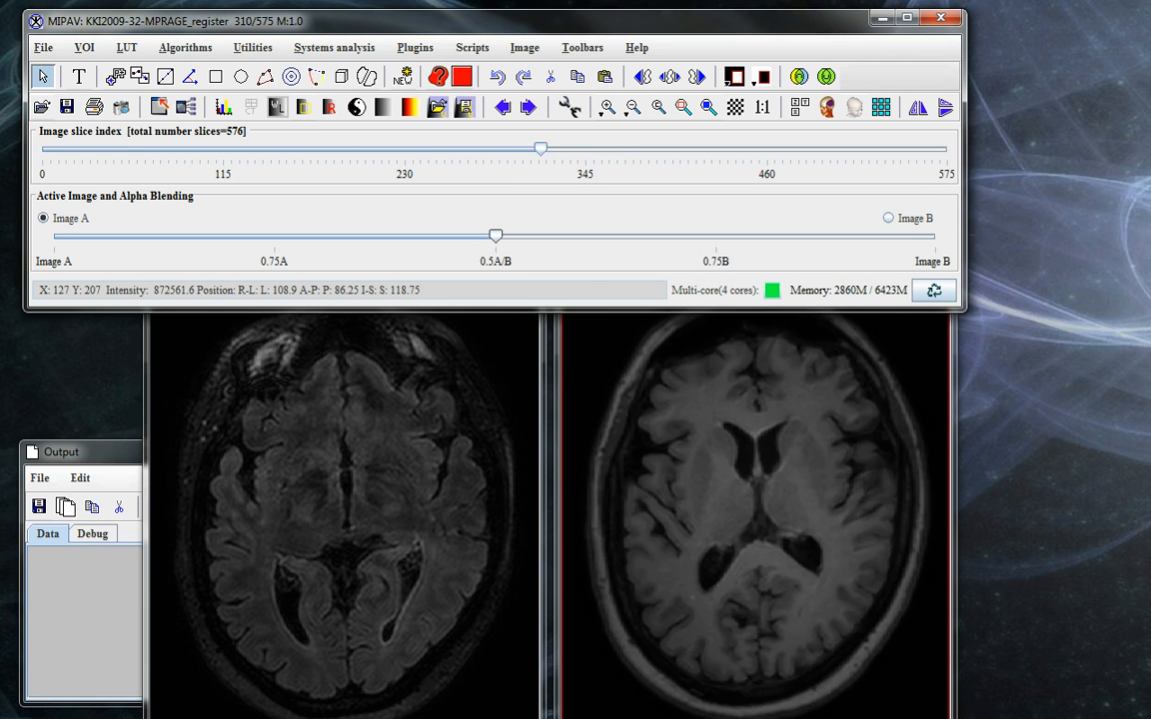
{"action": "left_click_drag", "start_coordinate": [540, 148], "coordinate": [507, 148]}
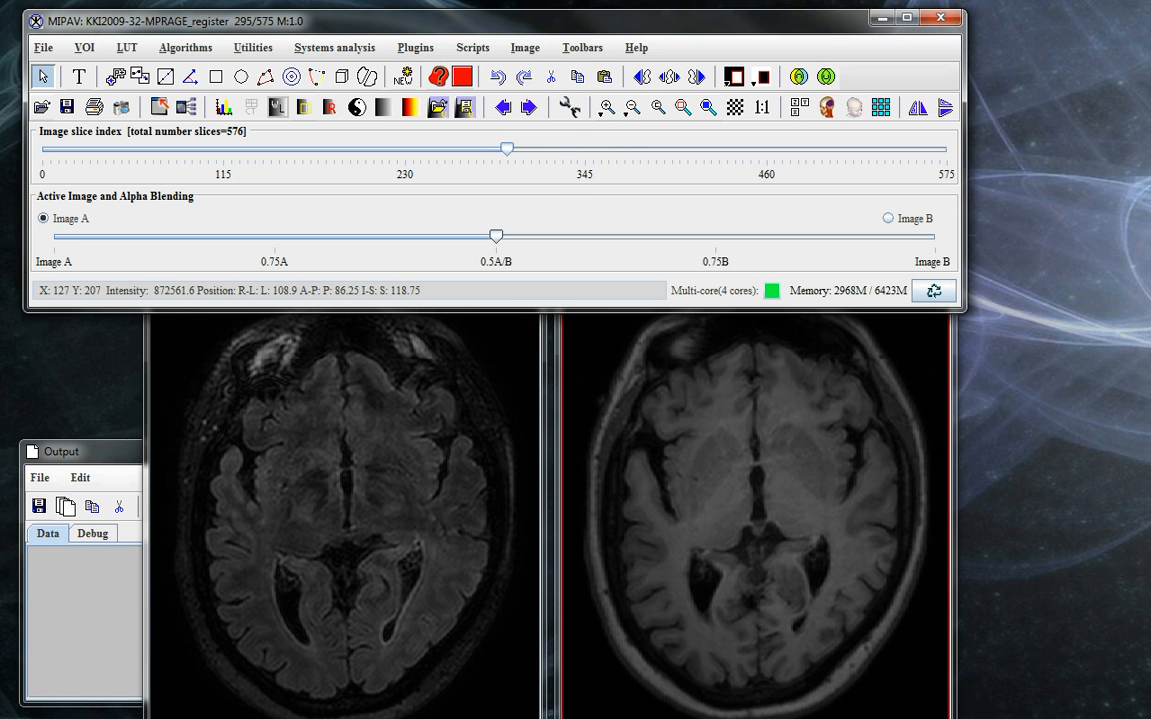
{"action": "left_click_drag", "start_coordinate": [496, 236], "coordinate": [547, 236]}
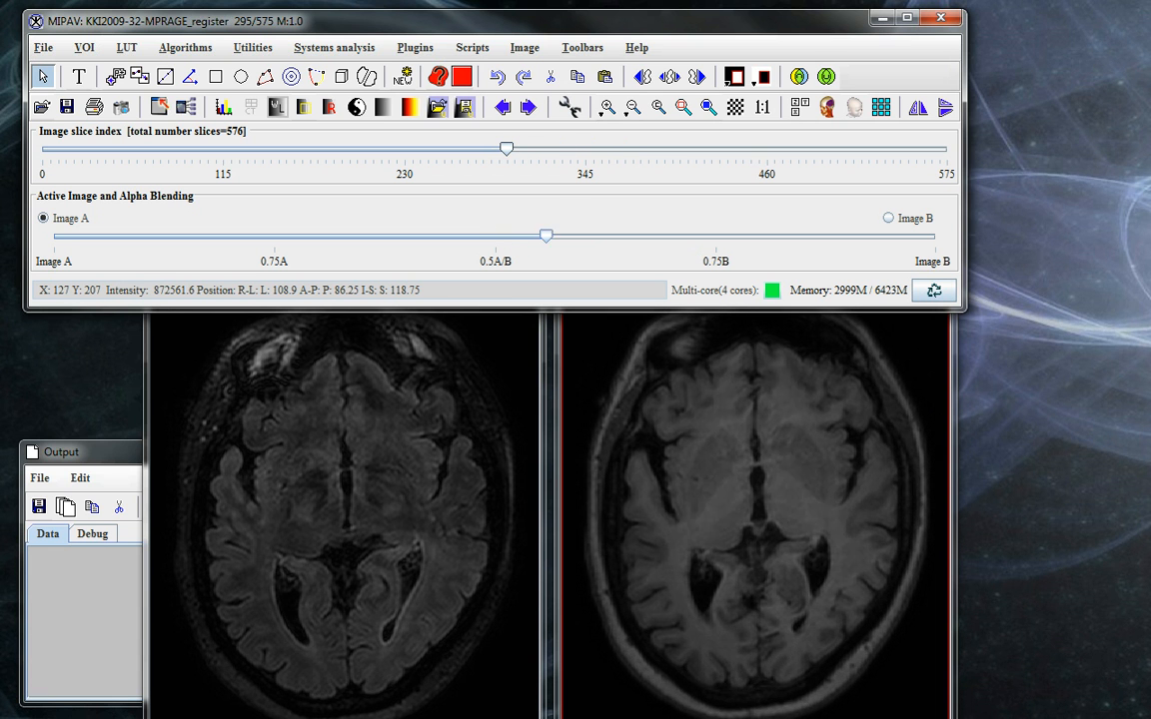
{"action": "left_click_drag", "start_coordinate": [547, 236], "coordinate": [252, 236]}
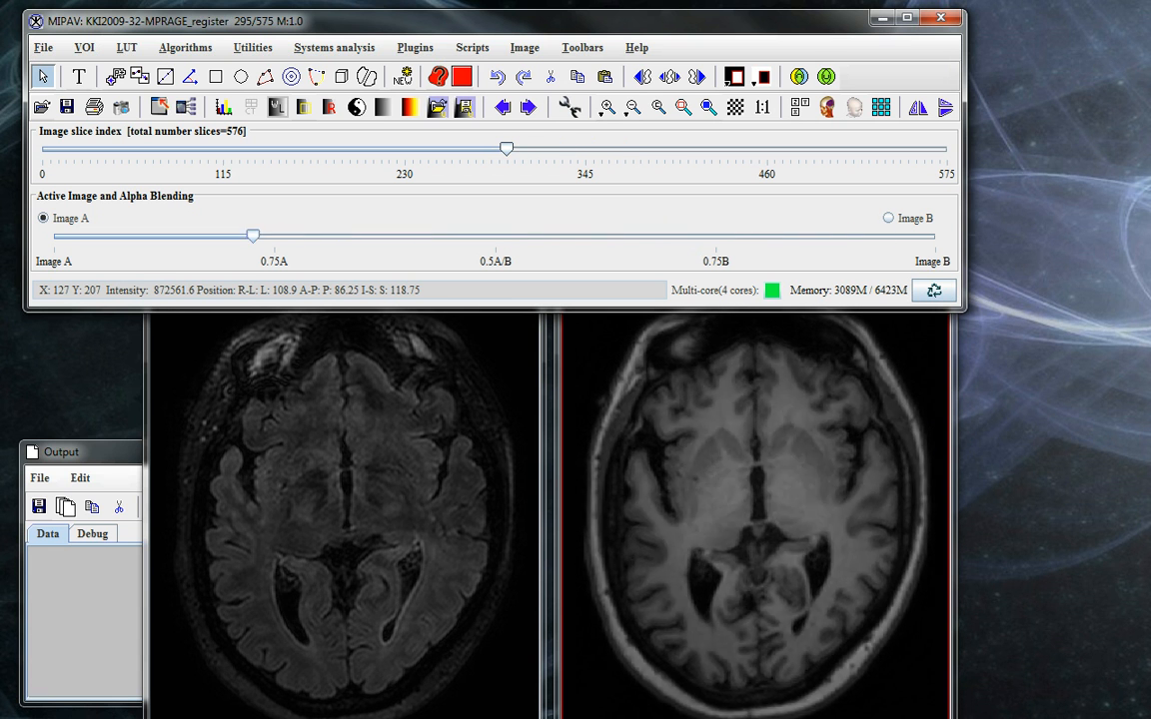
{"action": "left_click_drag", "start_coordinate": [252, 236], "coordinate": [871, 235]}
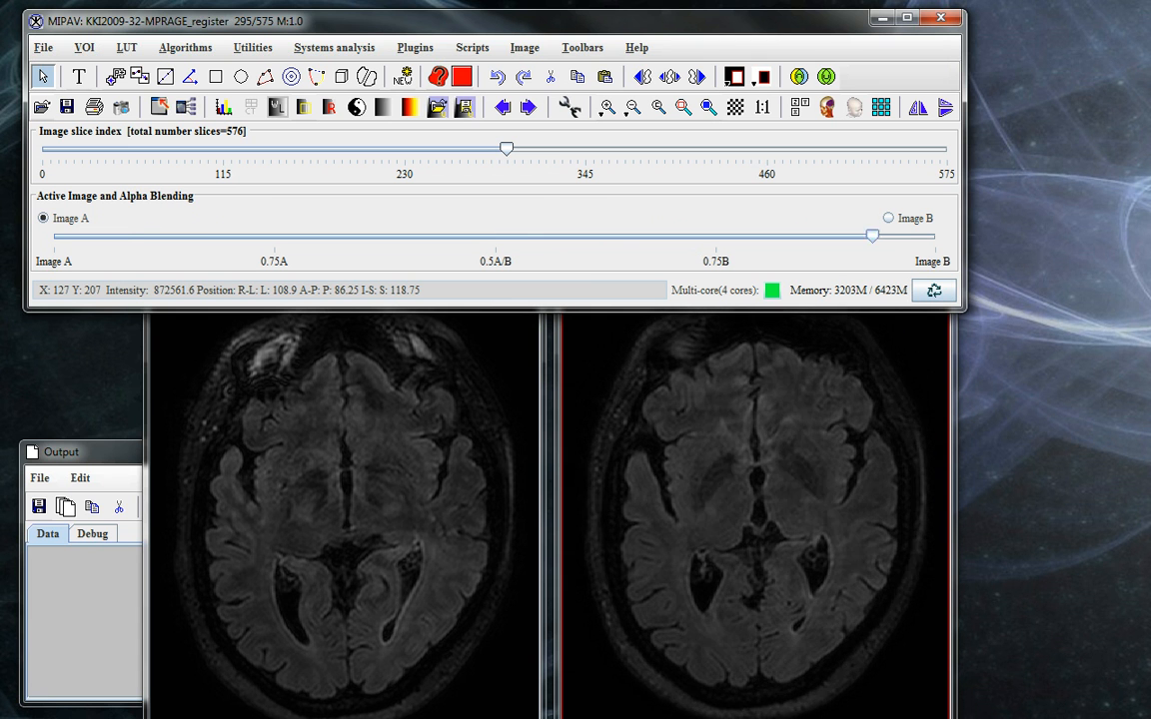
{"action": "left_click_drag", "start_coordinate": [871, 236], "coordinate": [228, 236]}
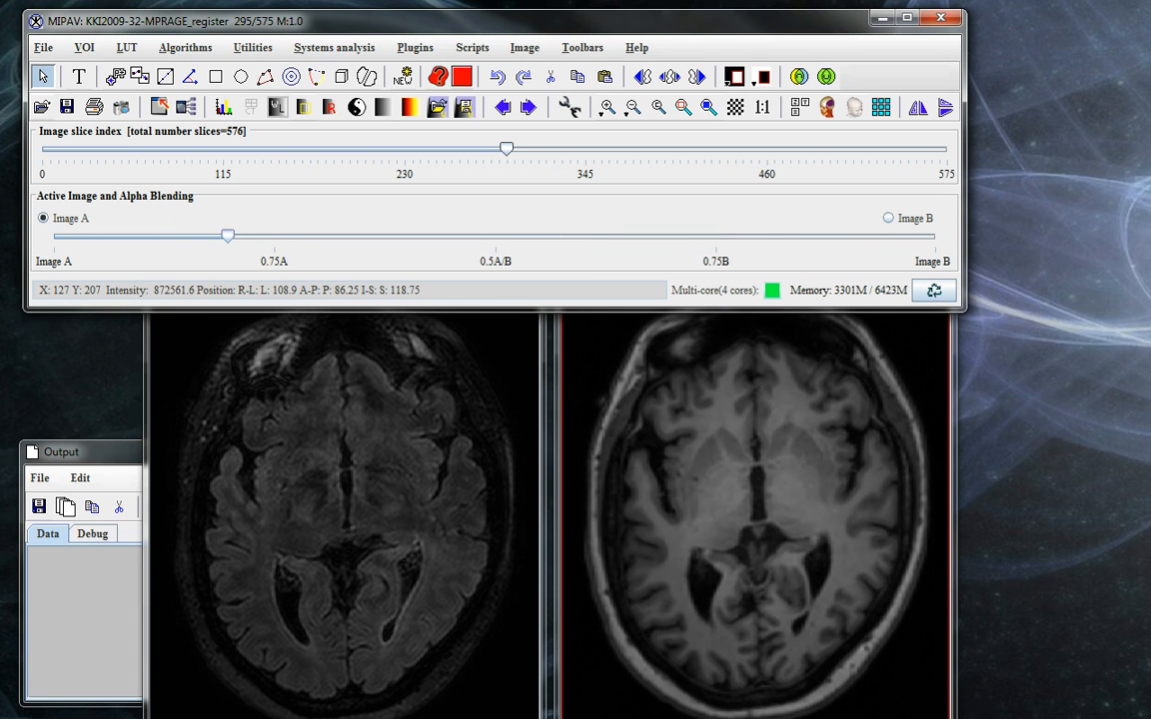
{"action": "left_click_drag", "start_coordinate": [227, 236], "coordinate": [376, 236]}
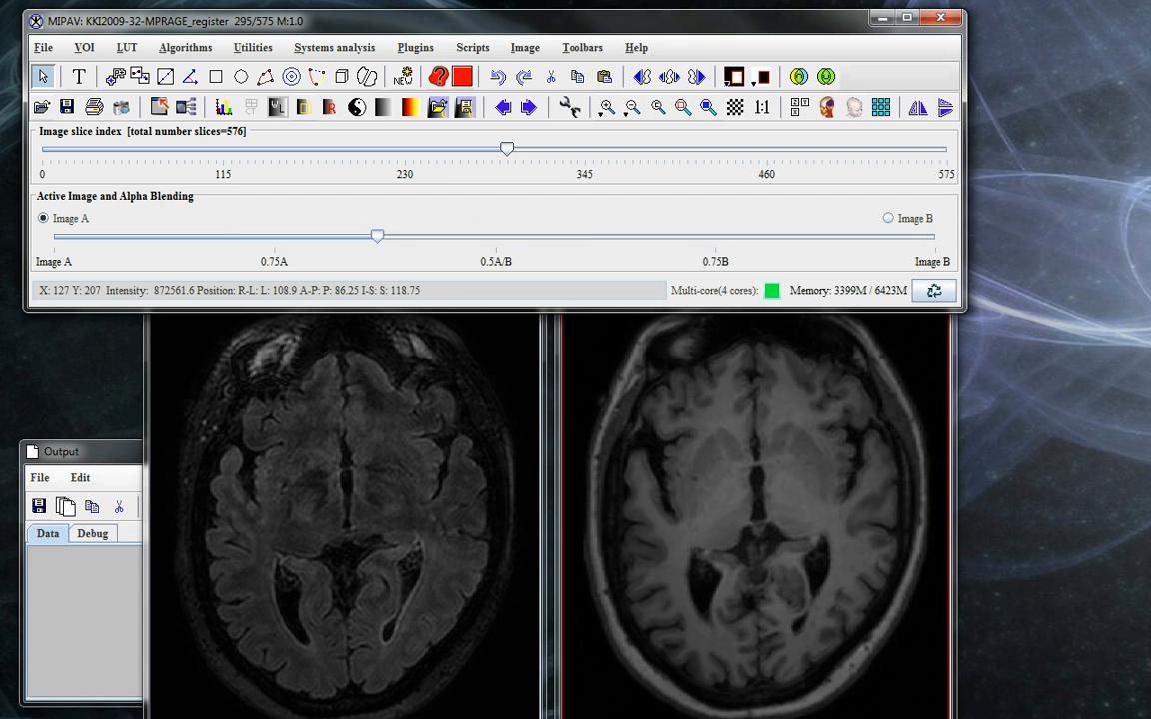
{"action": "left_click_drag", "start_coordinate": [375, 235], "coordinate": [499, 236]}
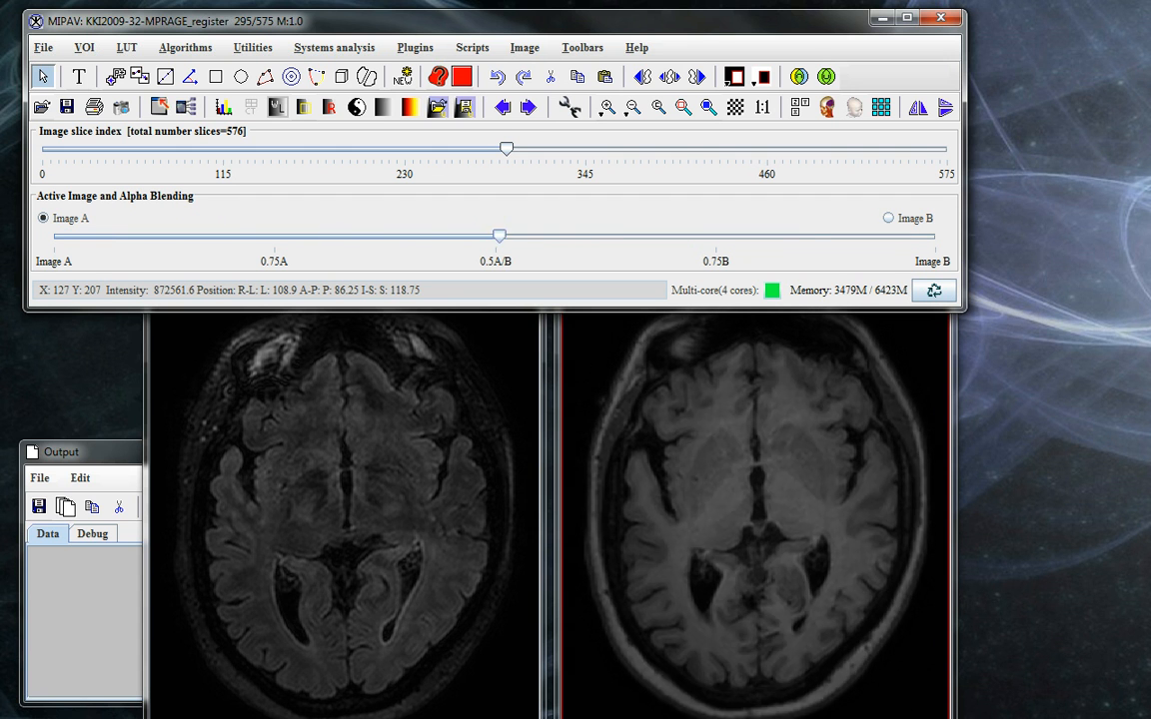
{"action": "left_click_drag", "start_coordinate": [499, 236], "coordinate": [919, 236]}
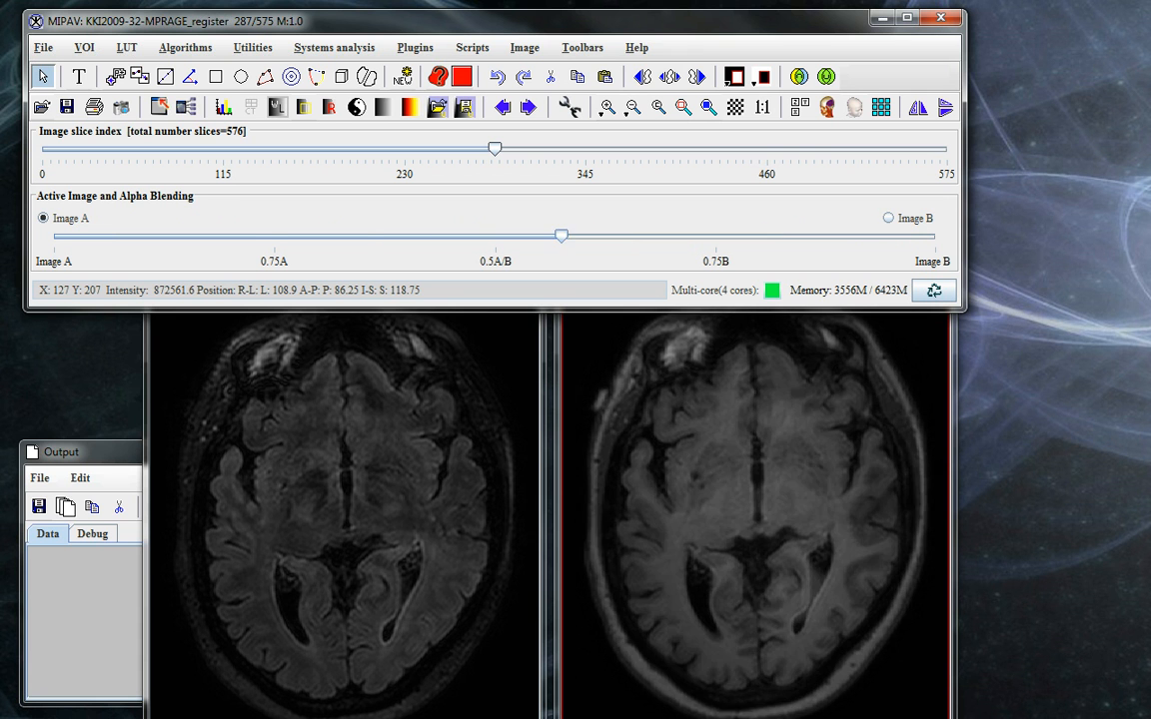
{"action": "left_click_drag", "start_coordinate": [561, 236], "coordinate": [921, 236]}
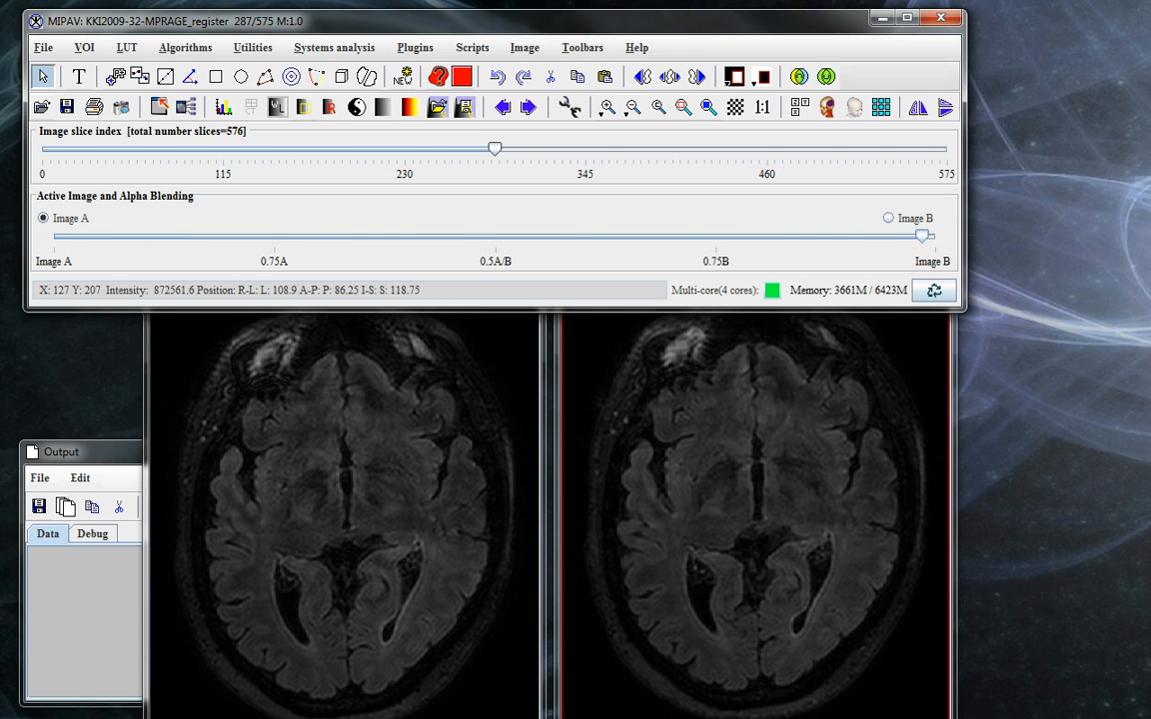
{"action": "left_click_drag", "start_coordinate": [923, 235], "coordinate": [675, 236]}
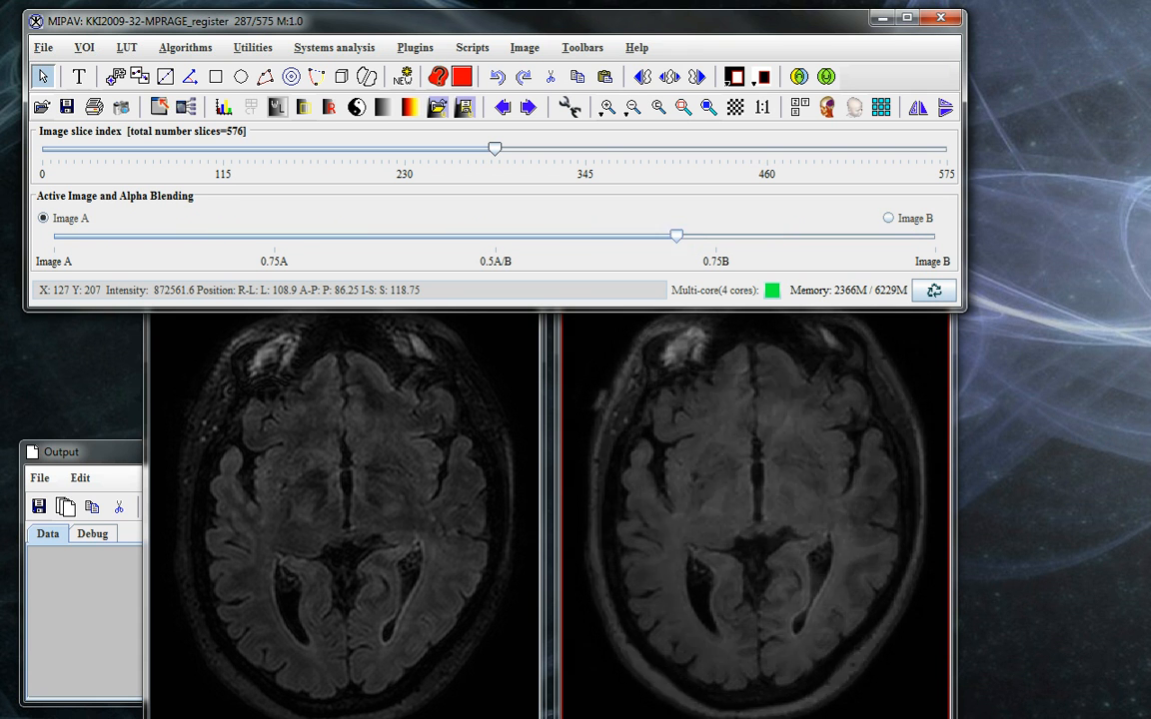
{"action": "left_click_drag", "start_coordinate": [676, 236], "coordinate": [148, 236]}
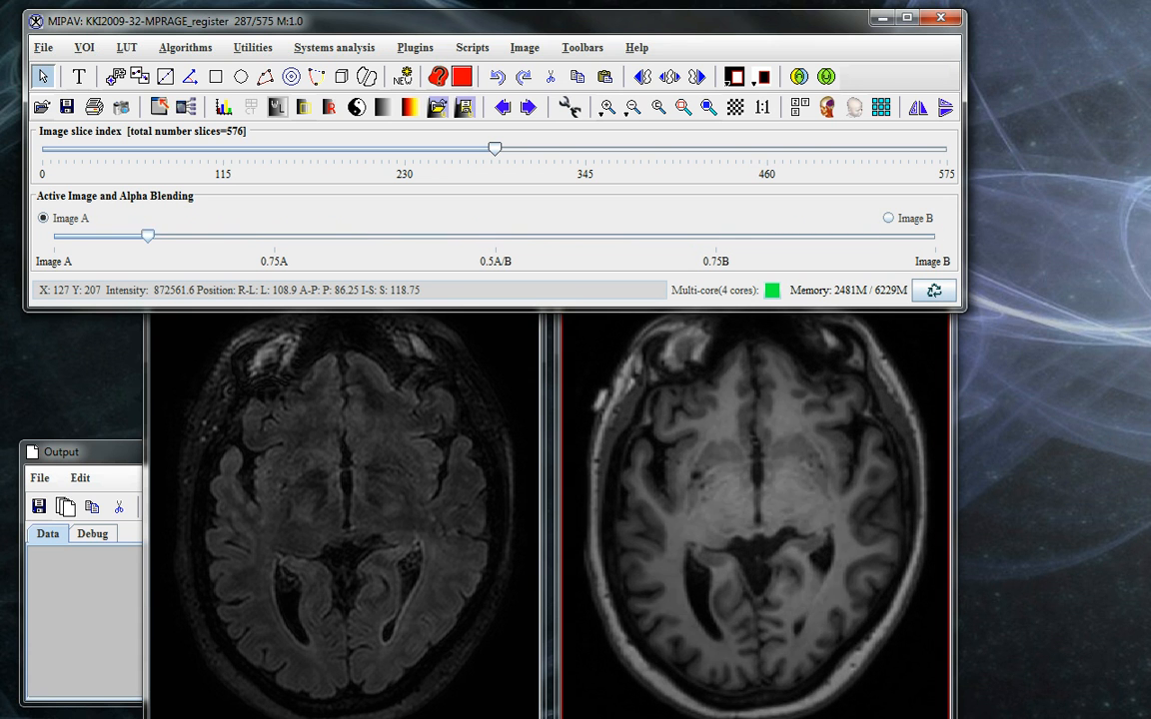
{"action": "left_click_drag", "start_coordinate": [147, 236], "coordinate": [935, 236]}
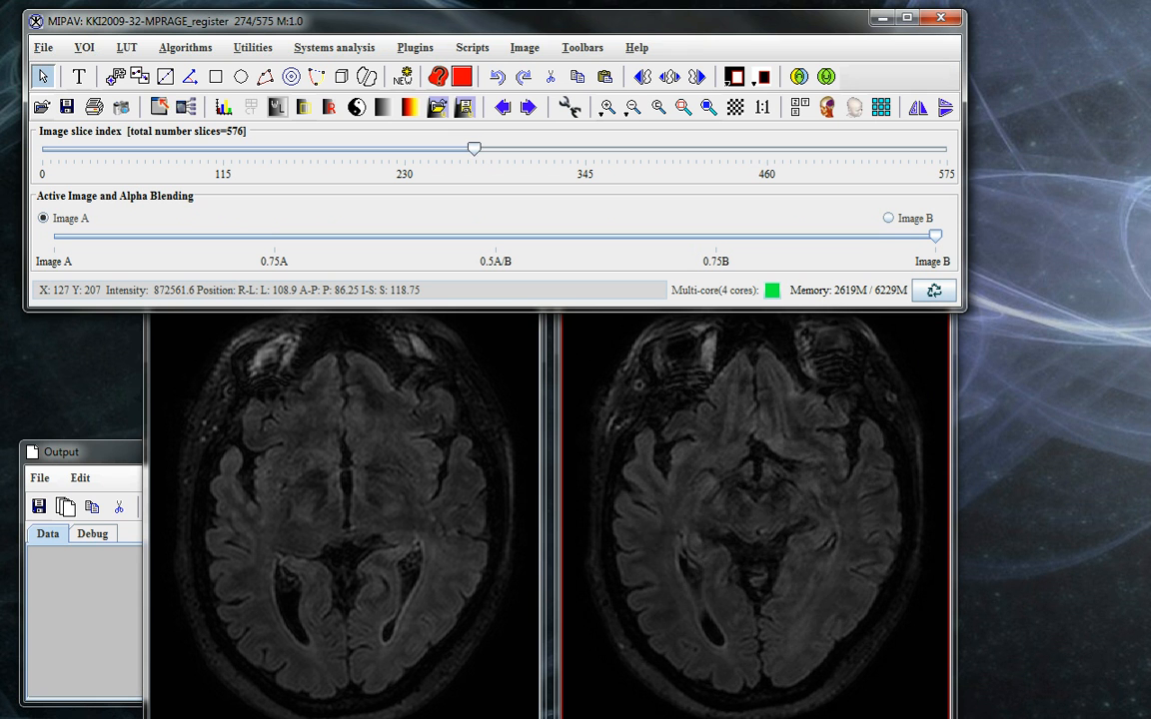
{"action": "left_click_drag", "start_coordinate": [475, 148], "coordinate": [455, 148]}
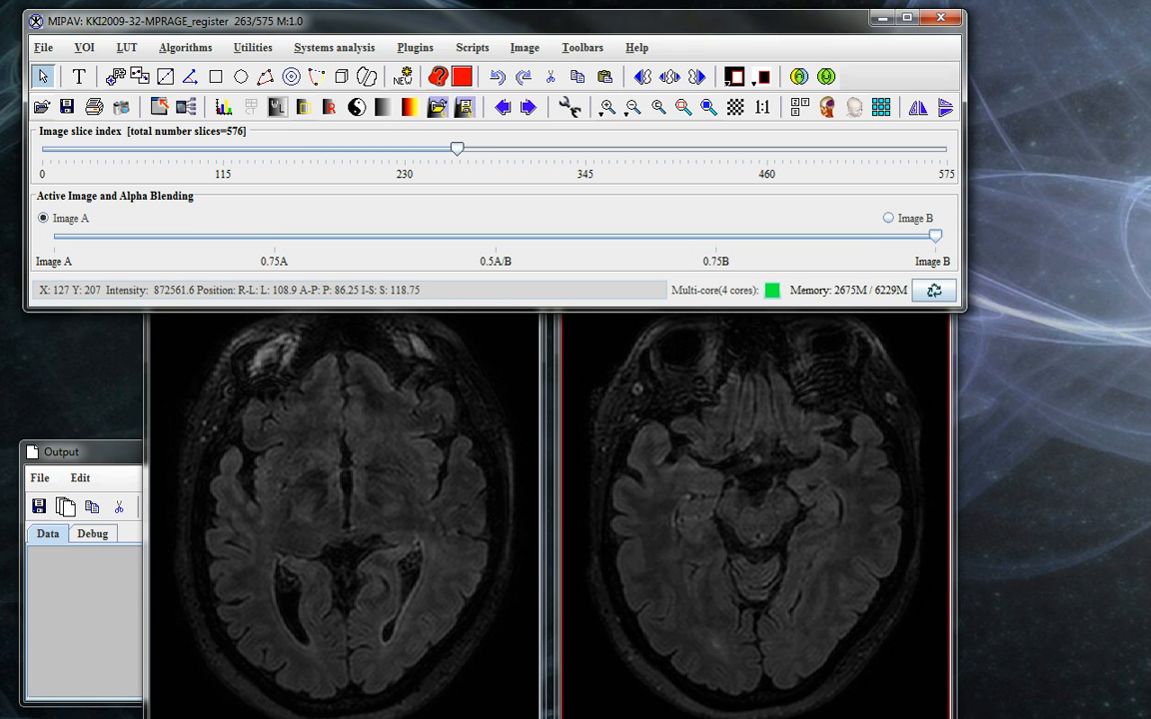
{"action": "left_click_drag", "start_coordinate": [455, 148], "coordinate": [511, 148]}
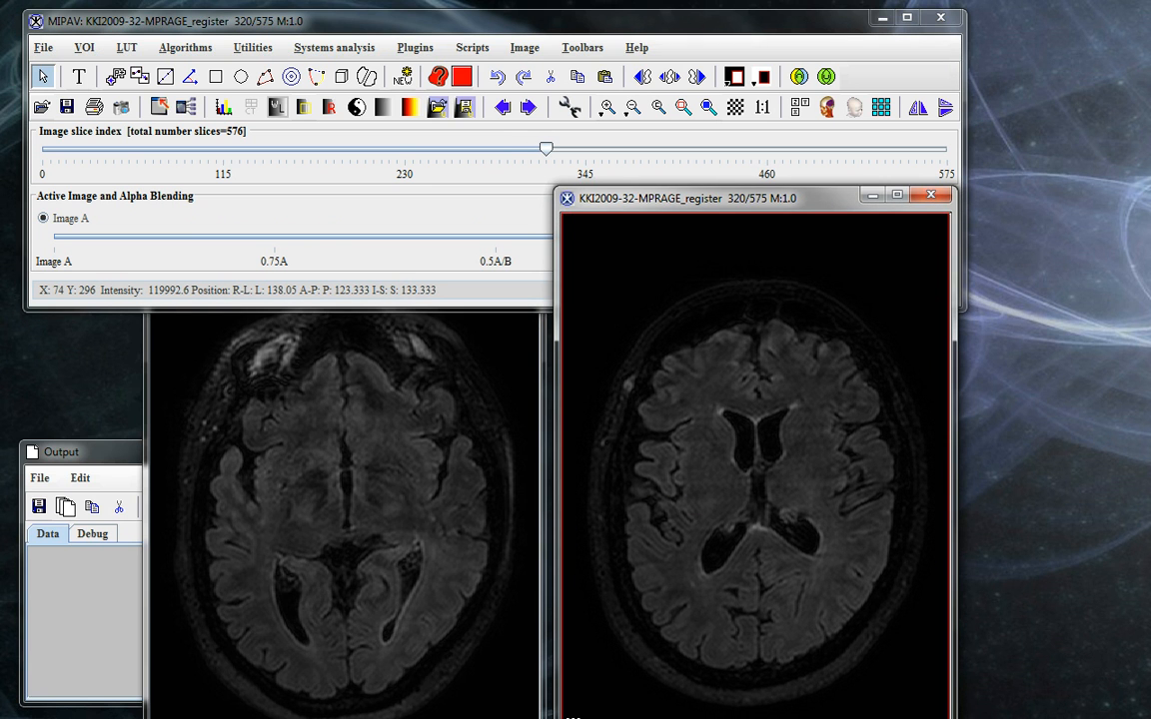
Adjust the A/B alpha blending, then move the registered MPRAGE down to slice 285.
{"action": "left_click", "coordinate": [44, 48]}
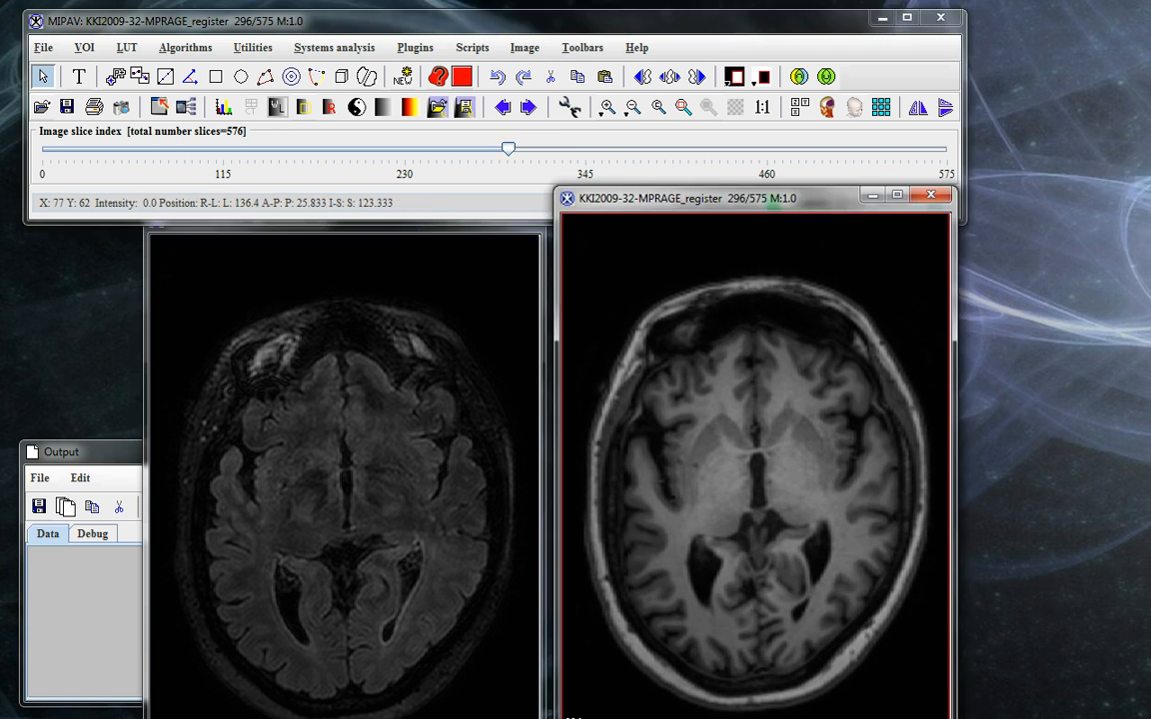
{"action": "left_click_drag", "start_coordinate": [507, 148], "coordinate": [496, 148]}
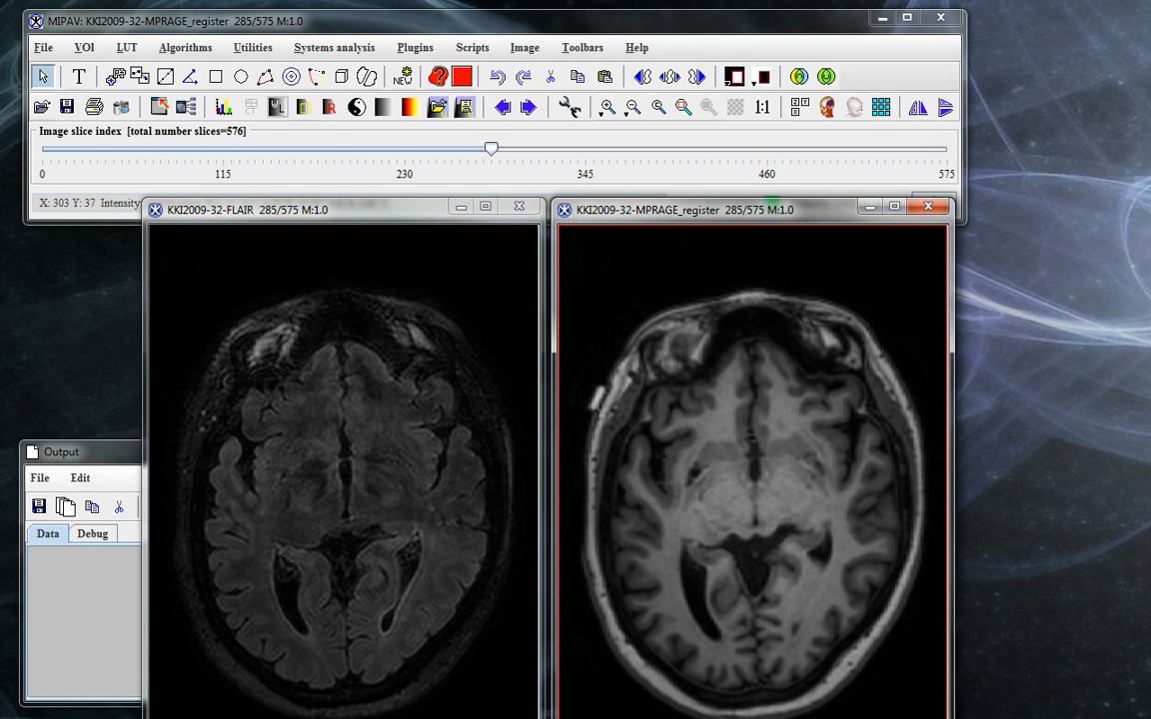
Use Image Calculator to Add the FLAIR to the registered MPRAGE into a new image.
{"action": "left_click", "coordinate": [252, 48]}
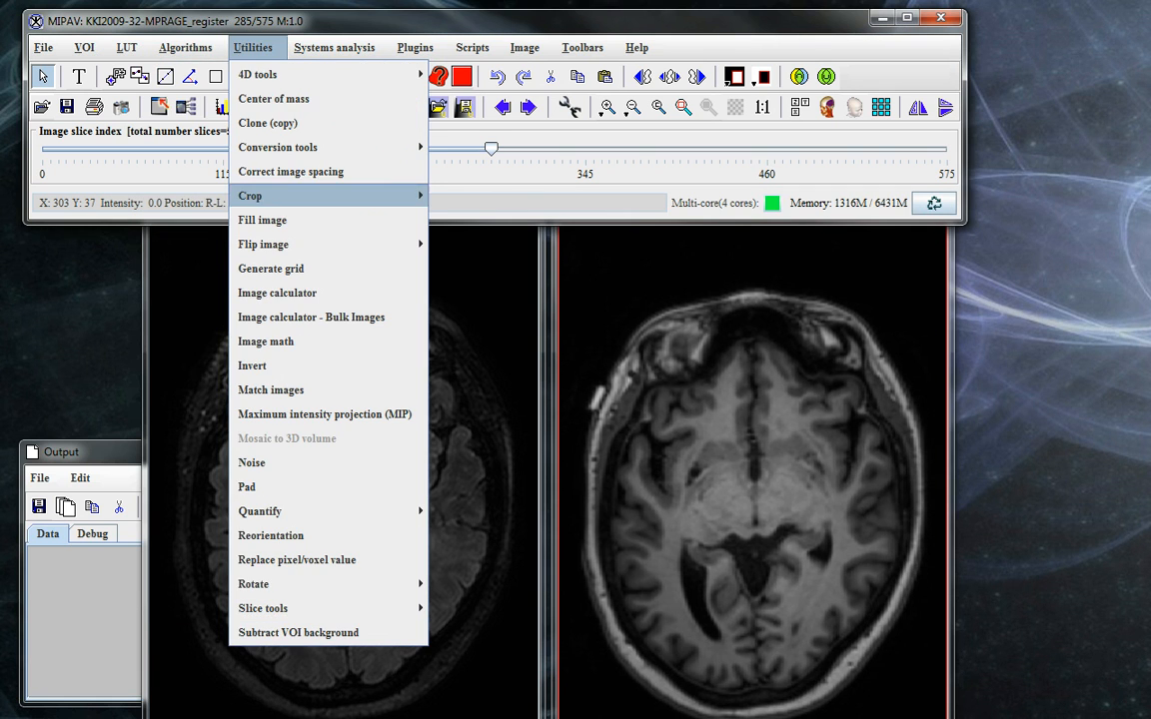
{"action": "mouse_move", "coordinate": [276, 292]}
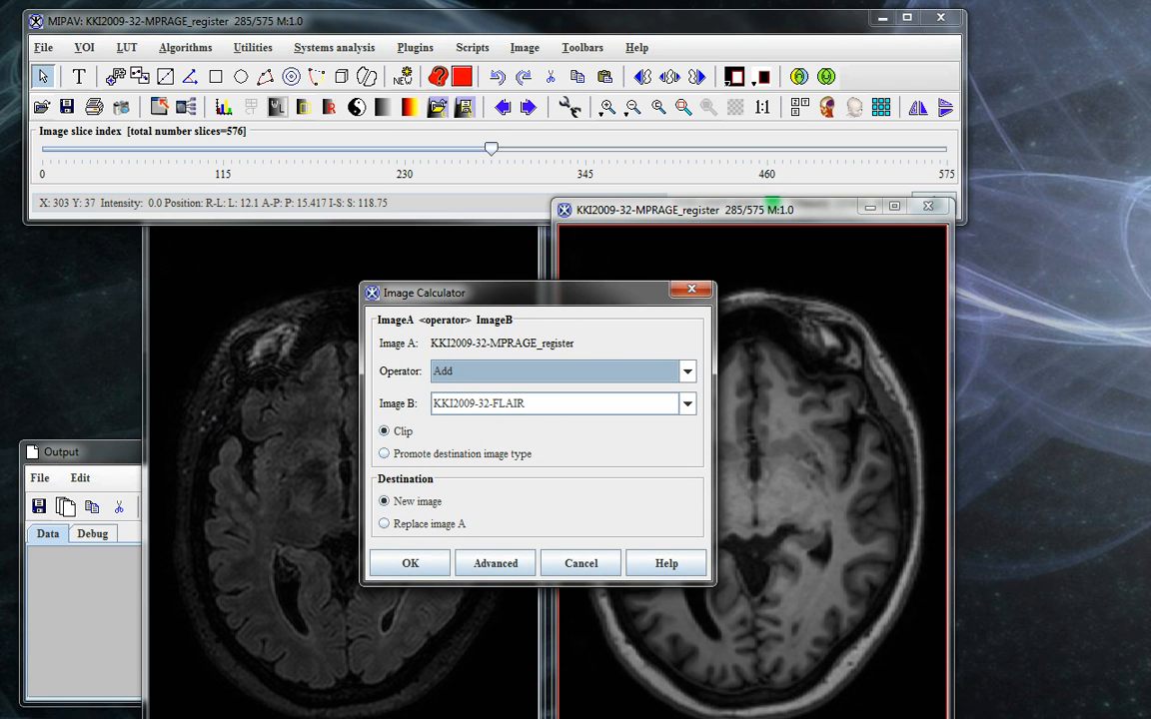
{"action": "left_click", "coordinate": [688, 370]}
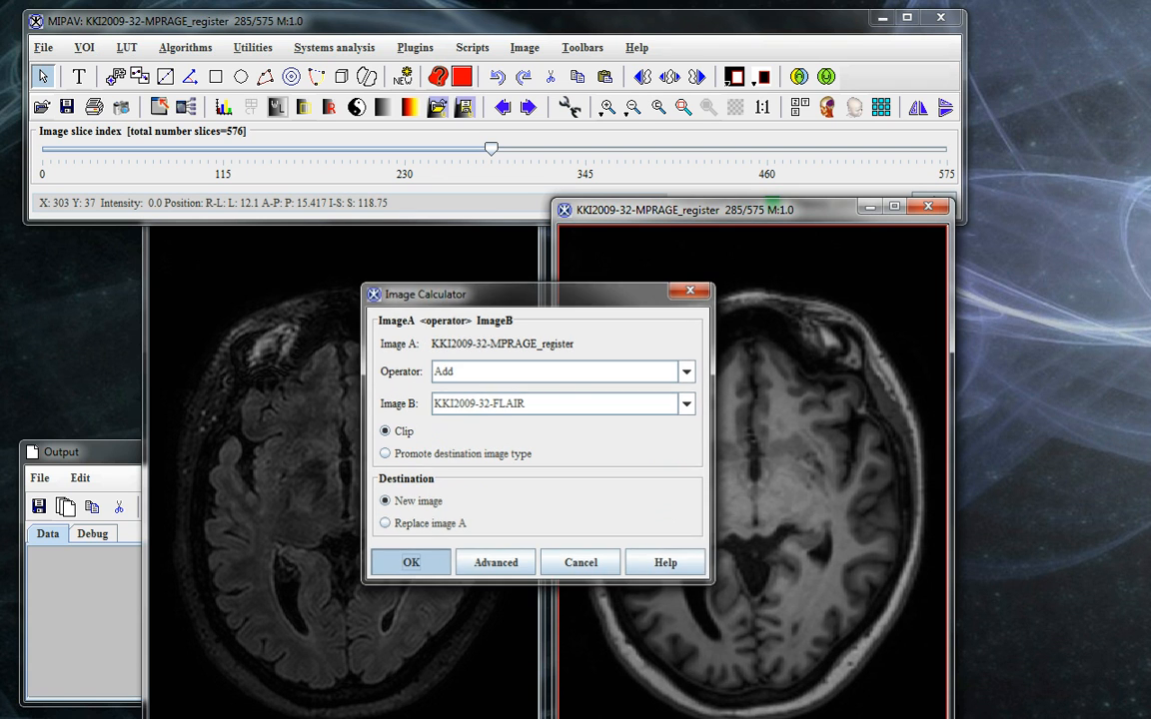
{"action": "left_click", "coordinate": [579, 562]}
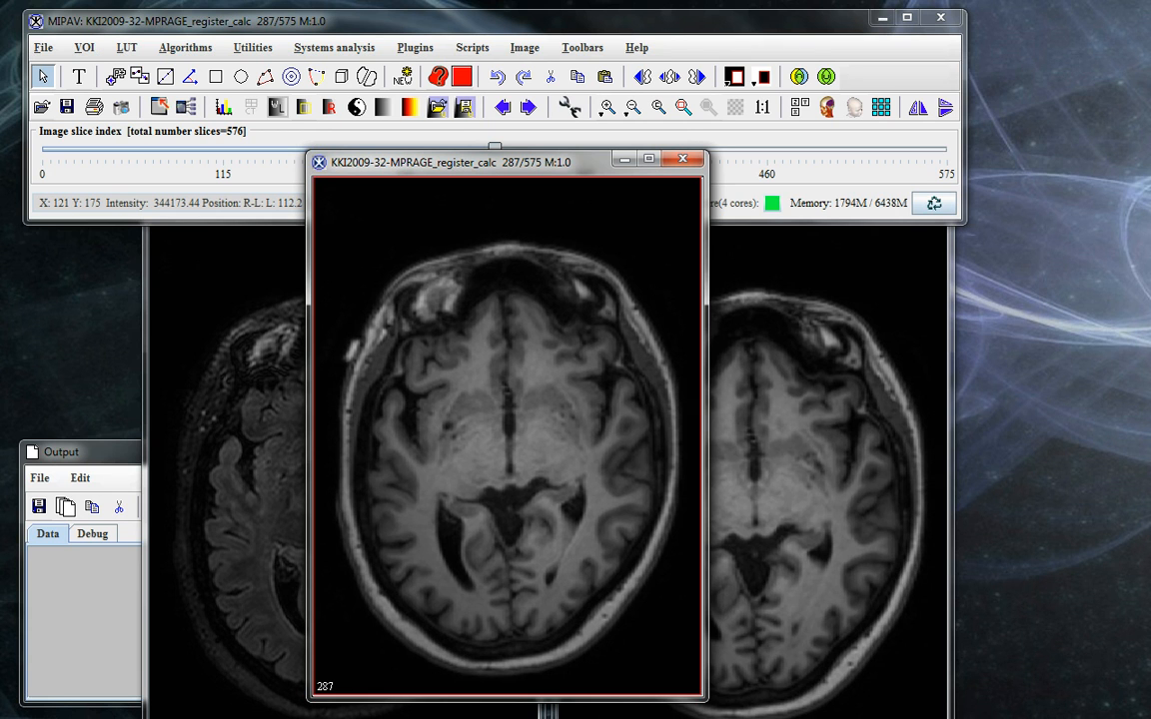
Close the _calc image and show the original MPRAGE at slice 144 through the ventricles.
{"action": "left_click", "coordinate": [683, 160]}
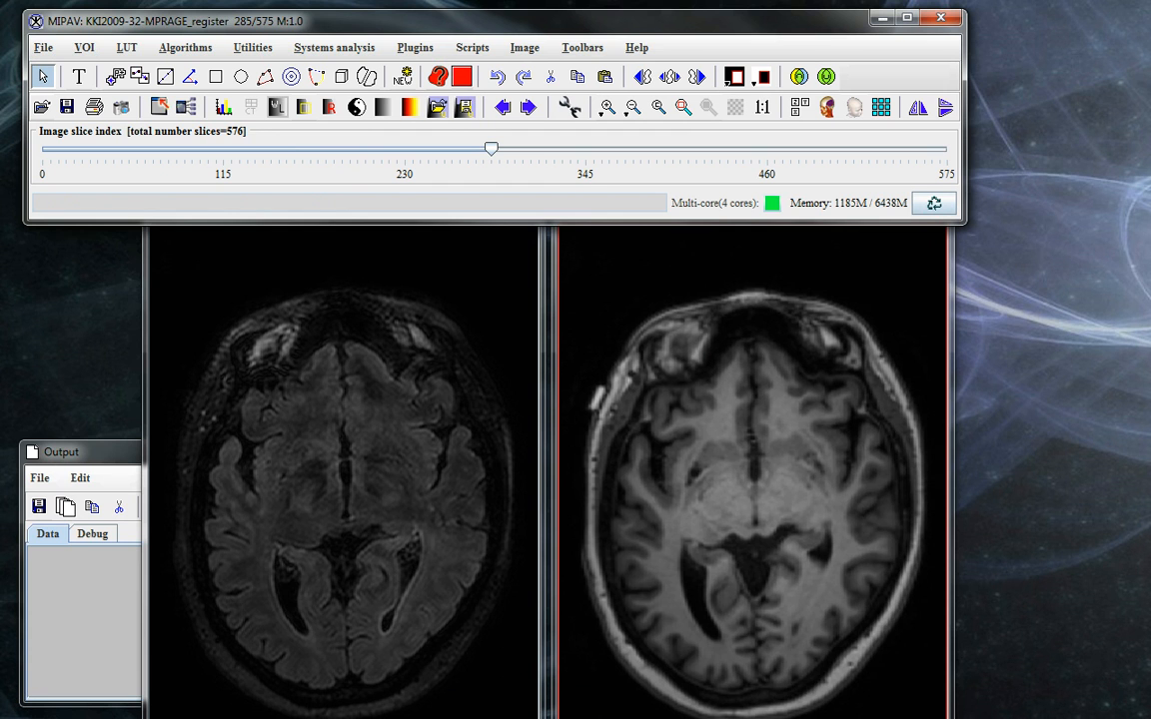
{"action": "left_click", "coordinate": [749, 470]}
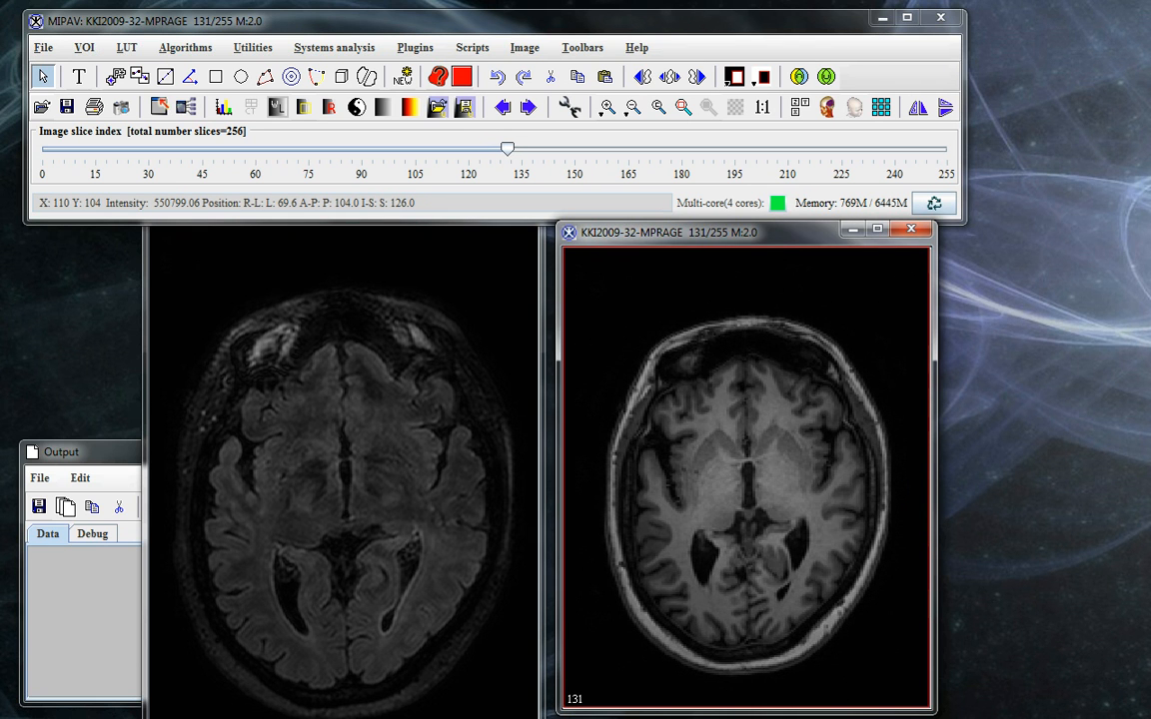
{"action": "left_click_drag", "start_coordinate": [507, 147], "coordinate": [547, 148]}
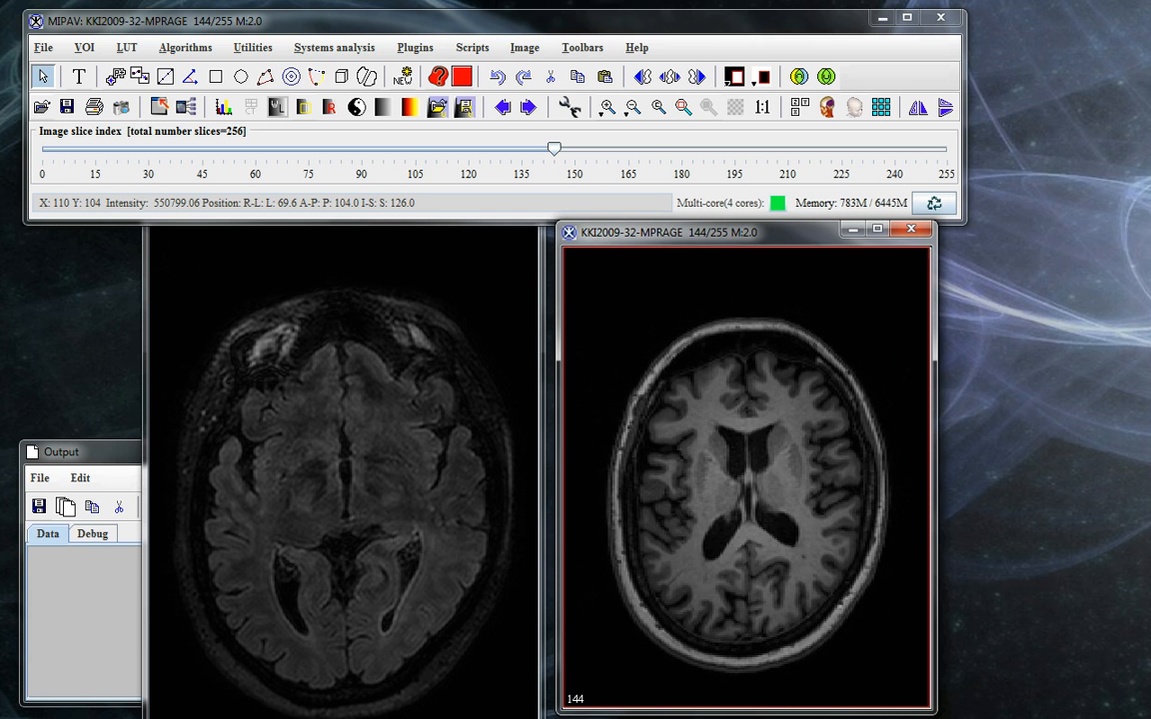
Run Gaussian blur on the original MPRAGE with scale 3 into a new image.
{"action": "left_click", "coordinate": [184, 48]}
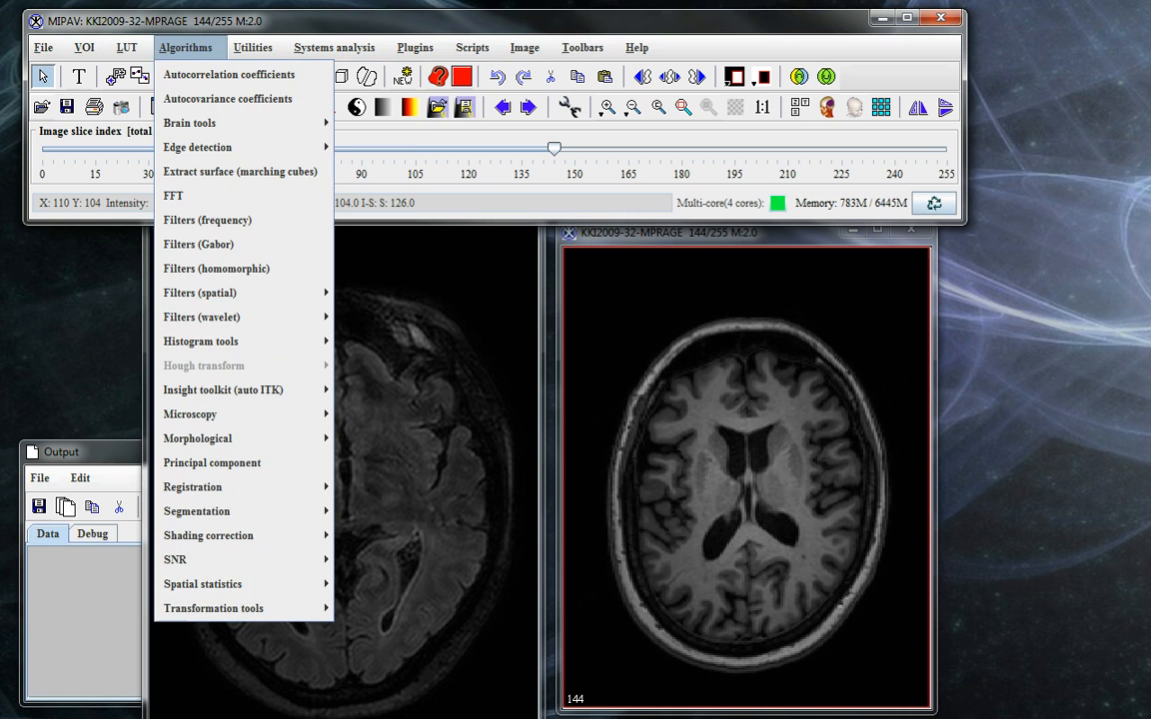
{"action": "mouse_move", "coordinate": [216, 268]}
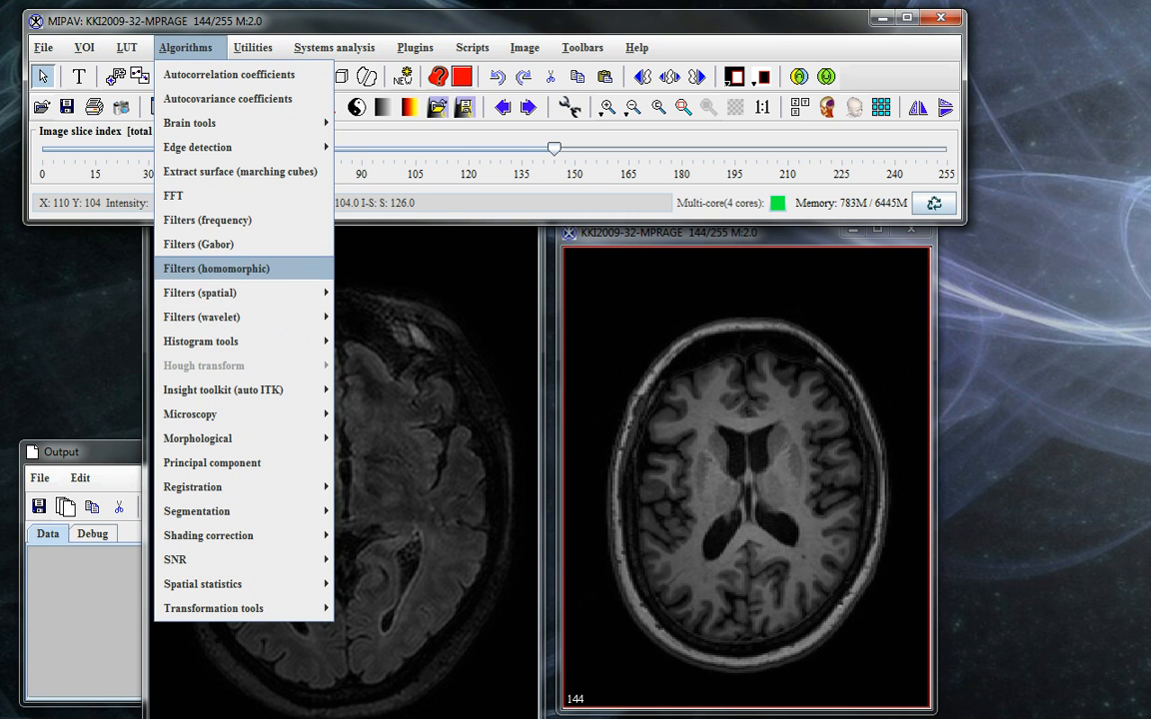
{"action": "mouse_move", "coordinate": [200, 292]}
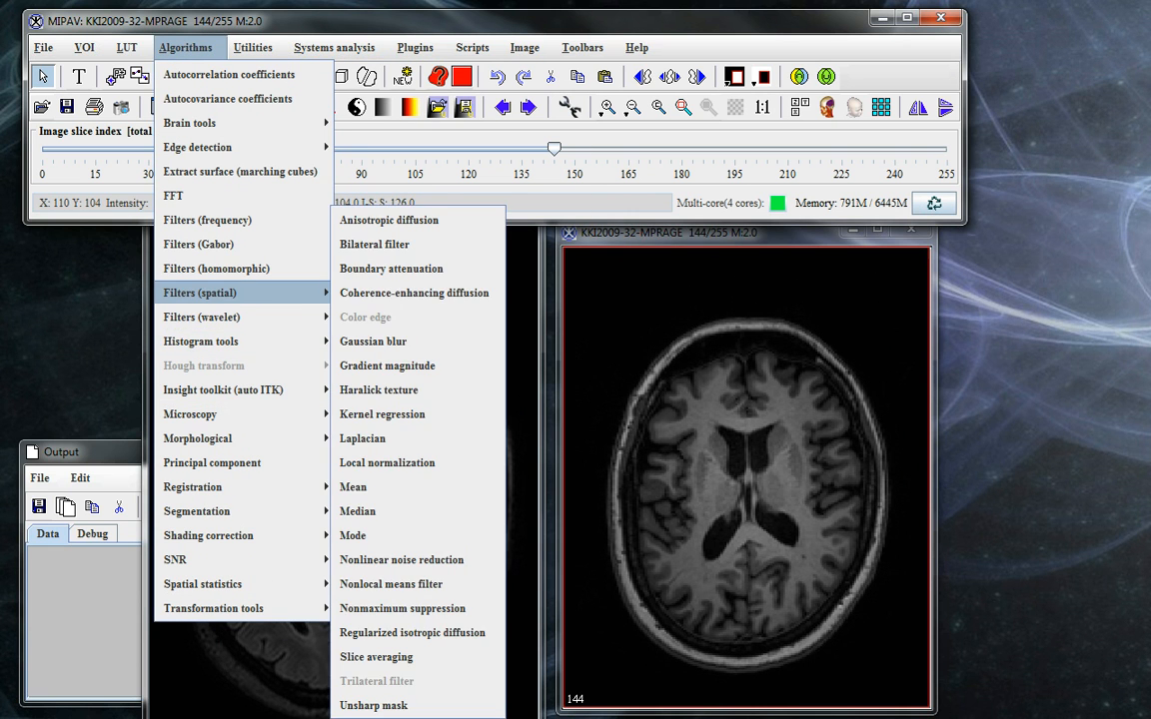
{"action": "mouse_move", "coordinate": [371, 340]}
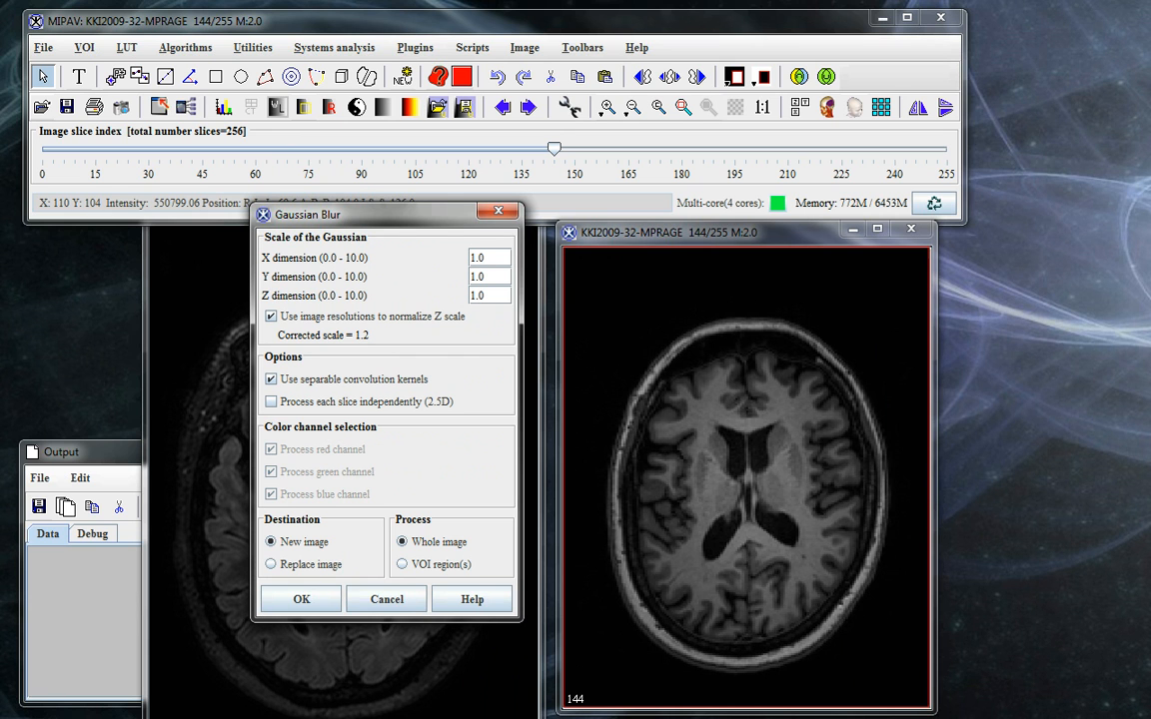
{"action": "type", "text": "3"}
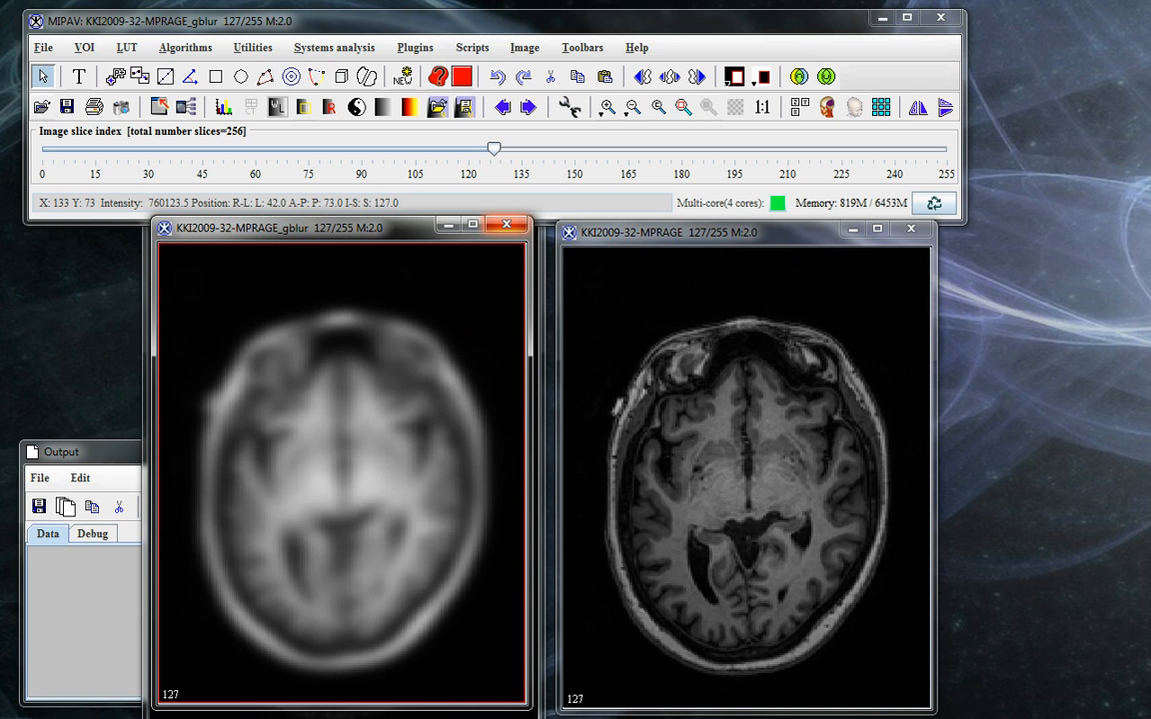
{"action": "mouse_move", "coordinate": [507, 224]}
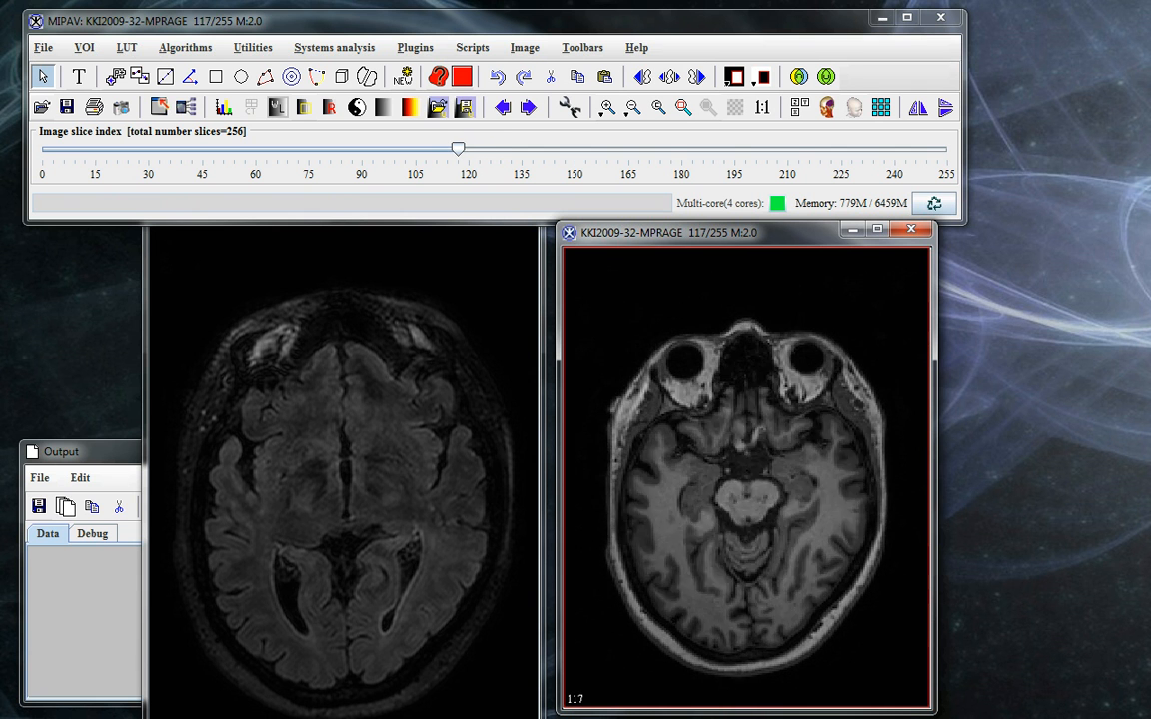
Browse the MPRAGE slices down toward the eyes and back up to the ventricles.
{"action": "left_click_drag", "start_coordinate": [458, 147], "coordinate": [451, 147]}
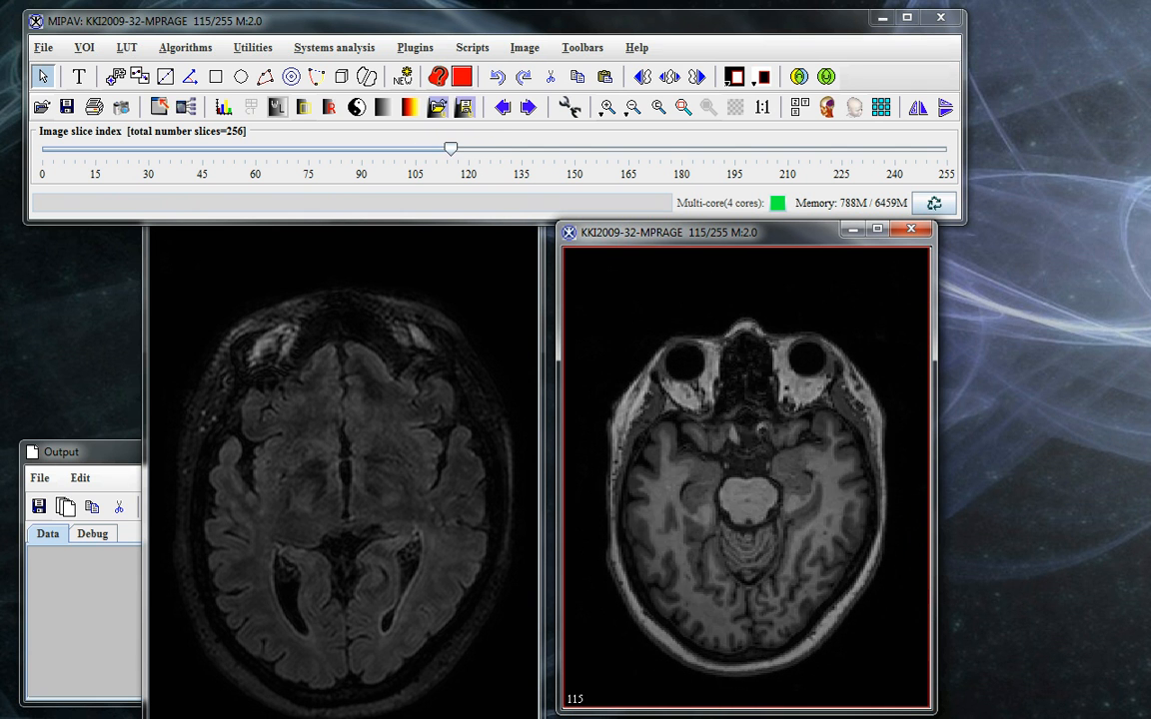
{"action": "left_click_drag", "start_coordinate": [452, 148], "coordinate": [543, 148]}
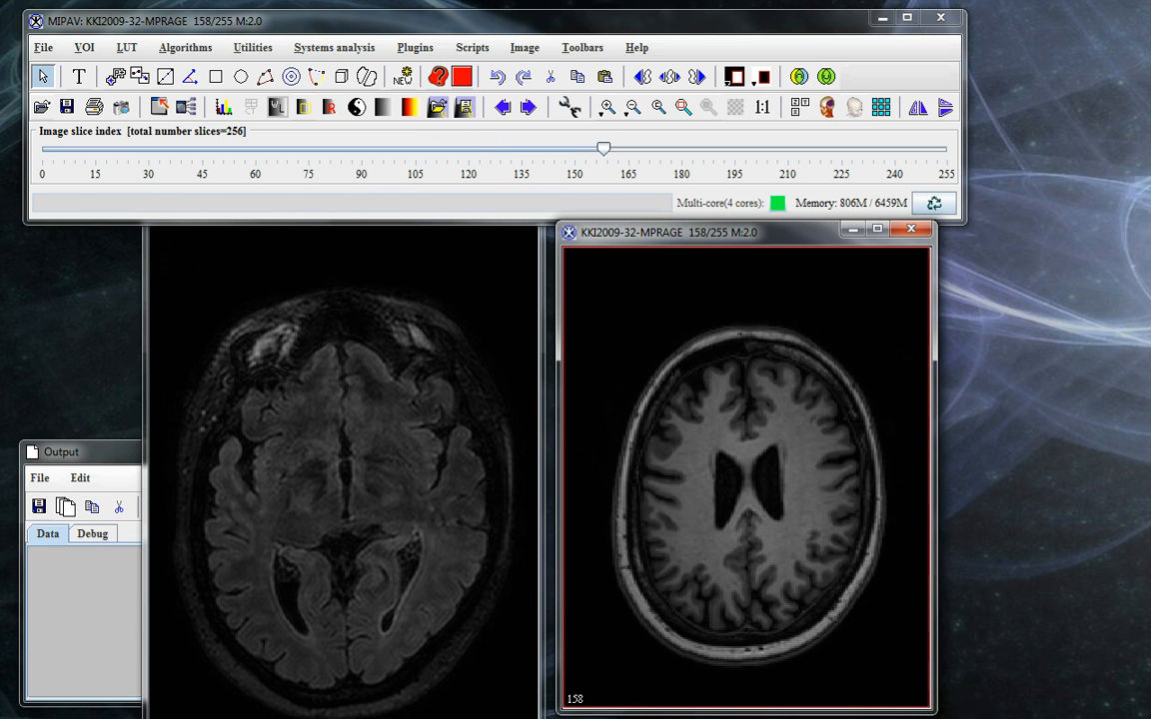
{"action": "left_click_drag", "start_coordinate": [603, 147], "coordinate": [555, 148]}
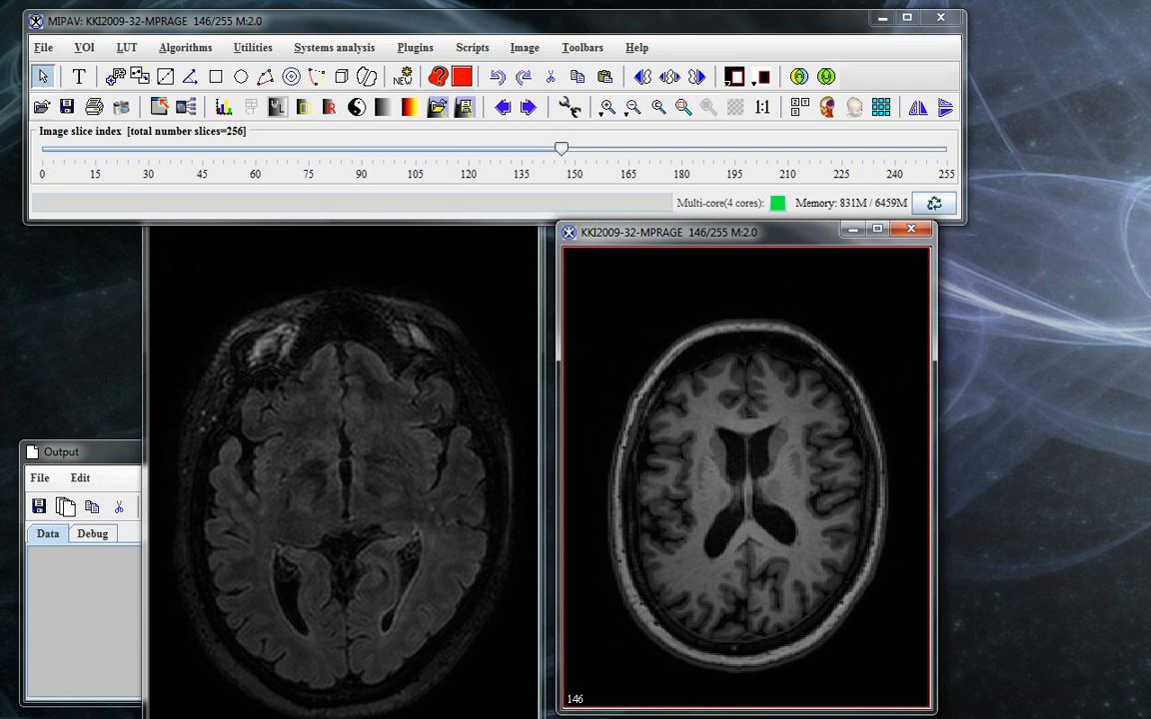
Run Inhomogeneity N3 correction on the MPRAGE with default parameters and return to the ventricle slice.
{"action": "left_click", "coordinate": [184, 48]}
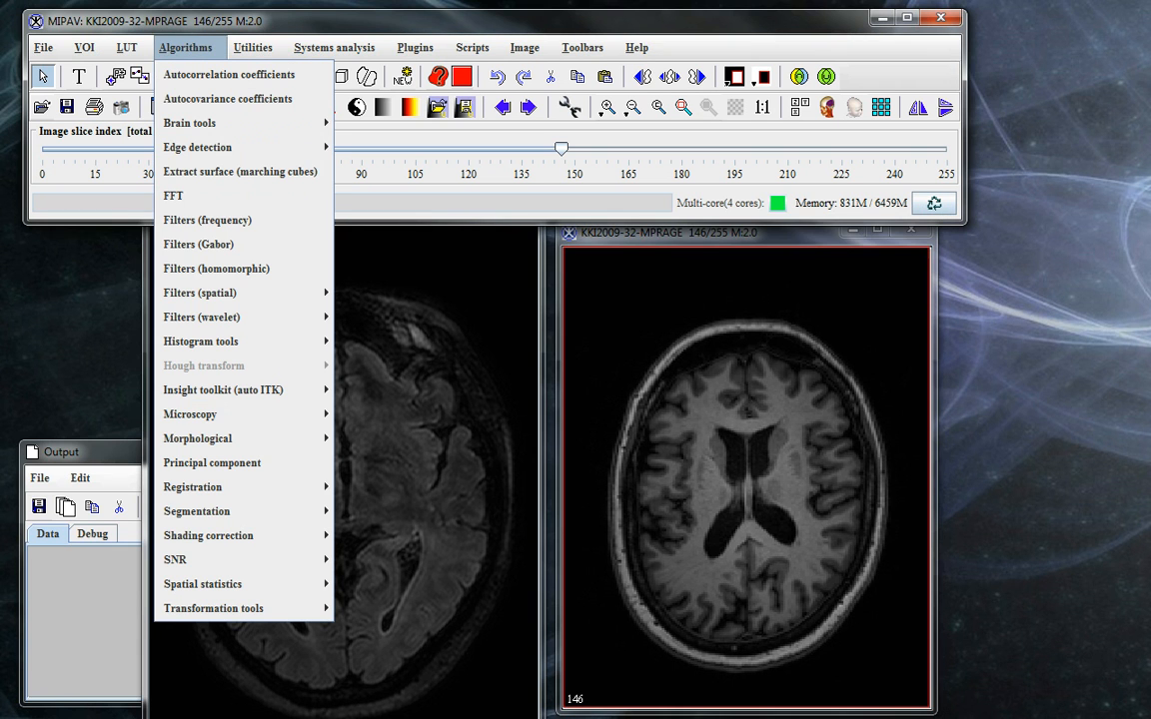
{"action": "mouse_move", "coordinate": [207, 536]}
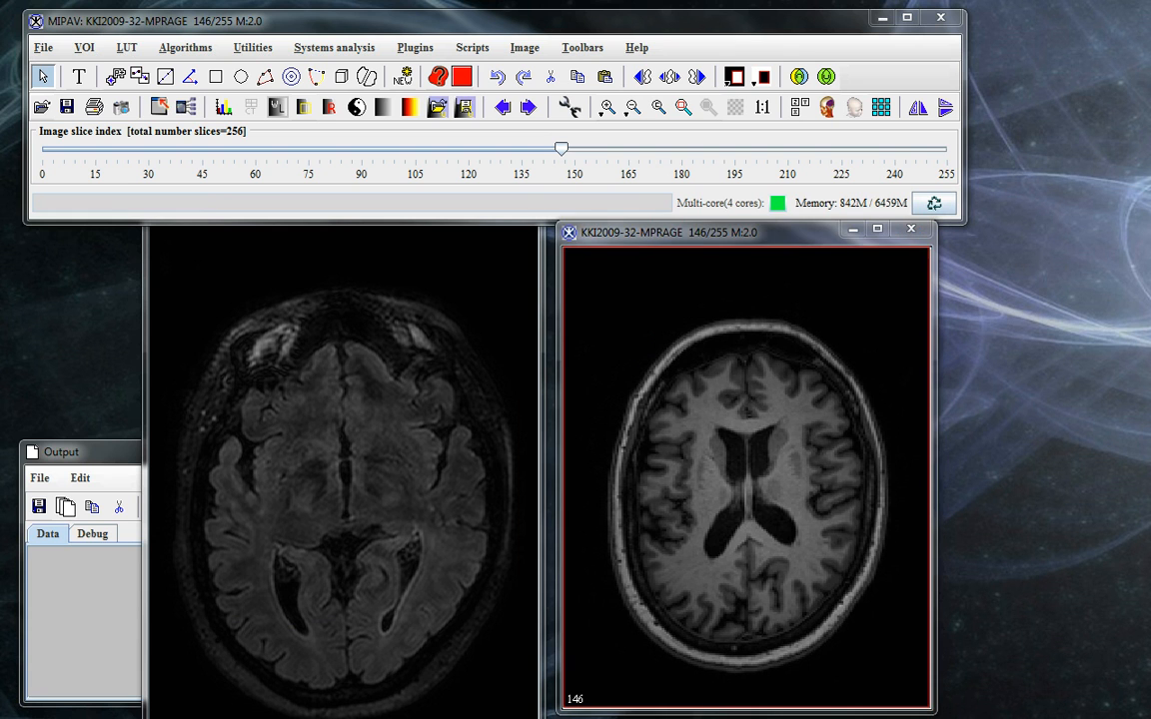
{"action": "left_click_drag", "start_coordinate": [561, 147], "coordinate": [496, 148]}
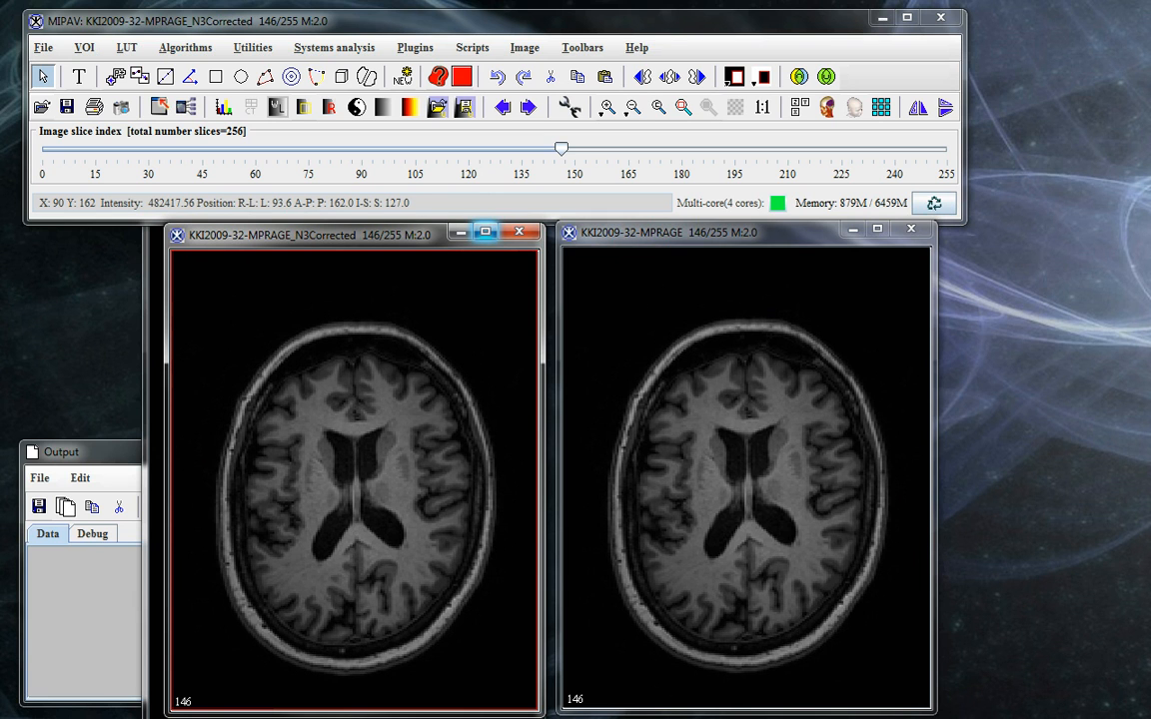
{"action": "left_click", "coordinate": [184, 48]}
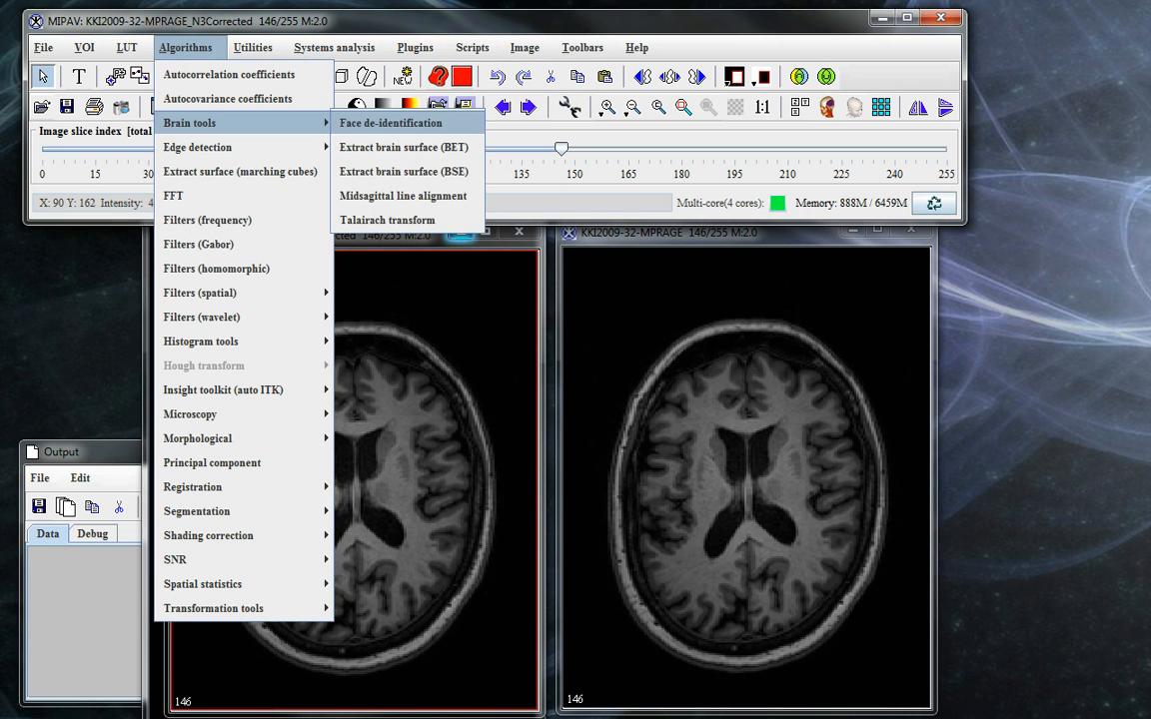
{"action": "mouse_move", "coordinate": [404, 148]}
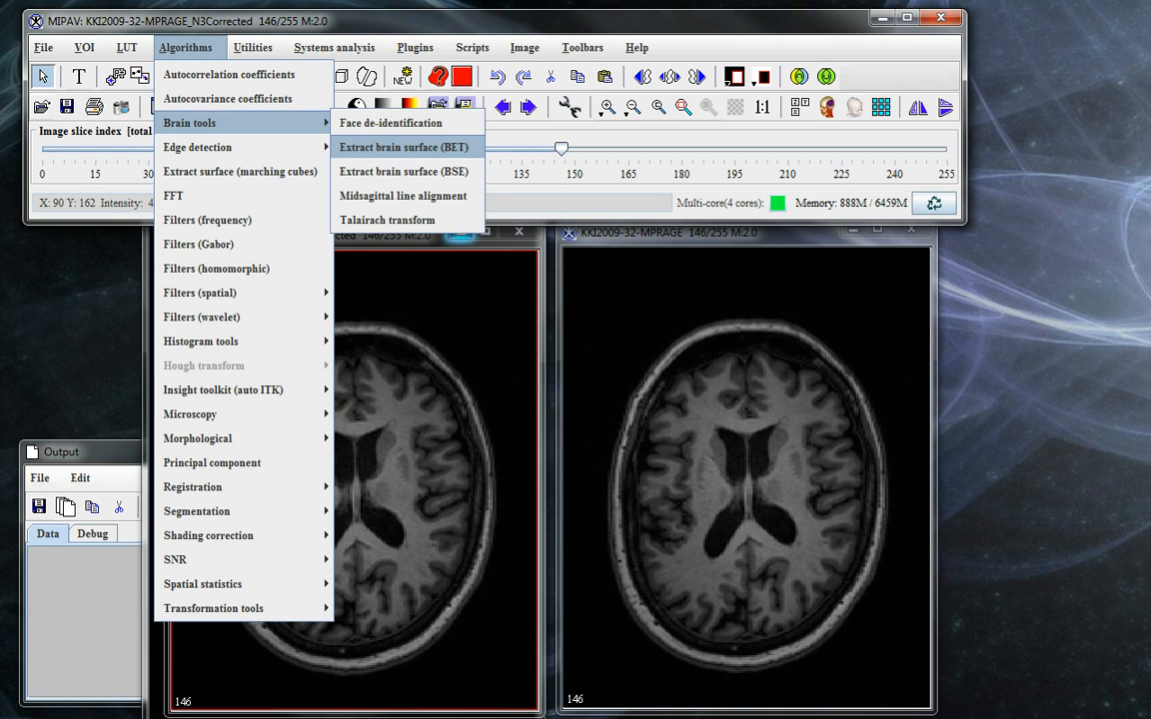
{"action": "mouse_move", "coordinate": [404, 148]}
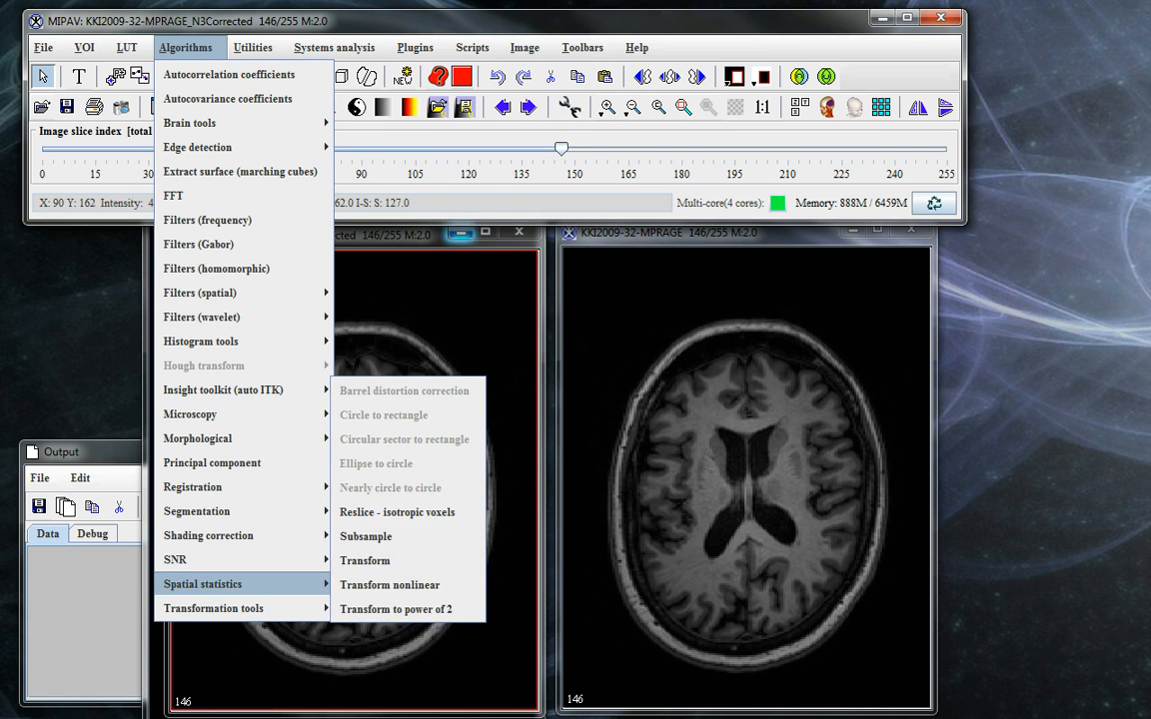
{"action": "left_click", "coordinate": [251, 48]}
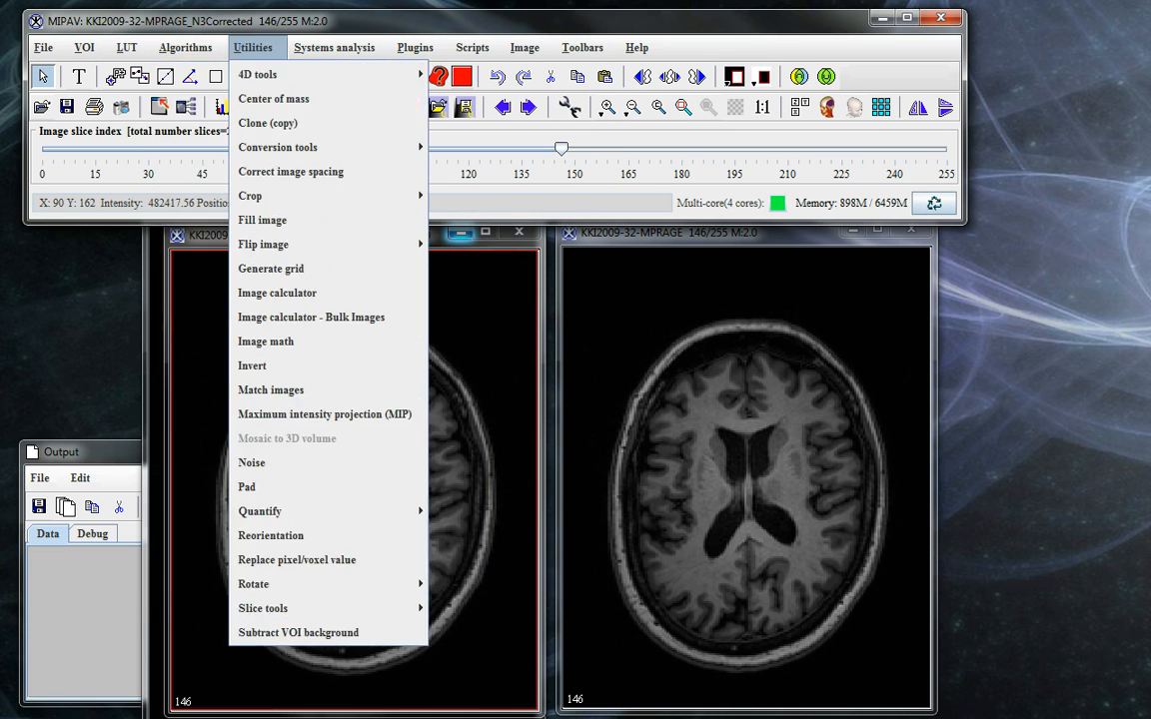
{"action": "left_click", "coordinate": [416, 48]}
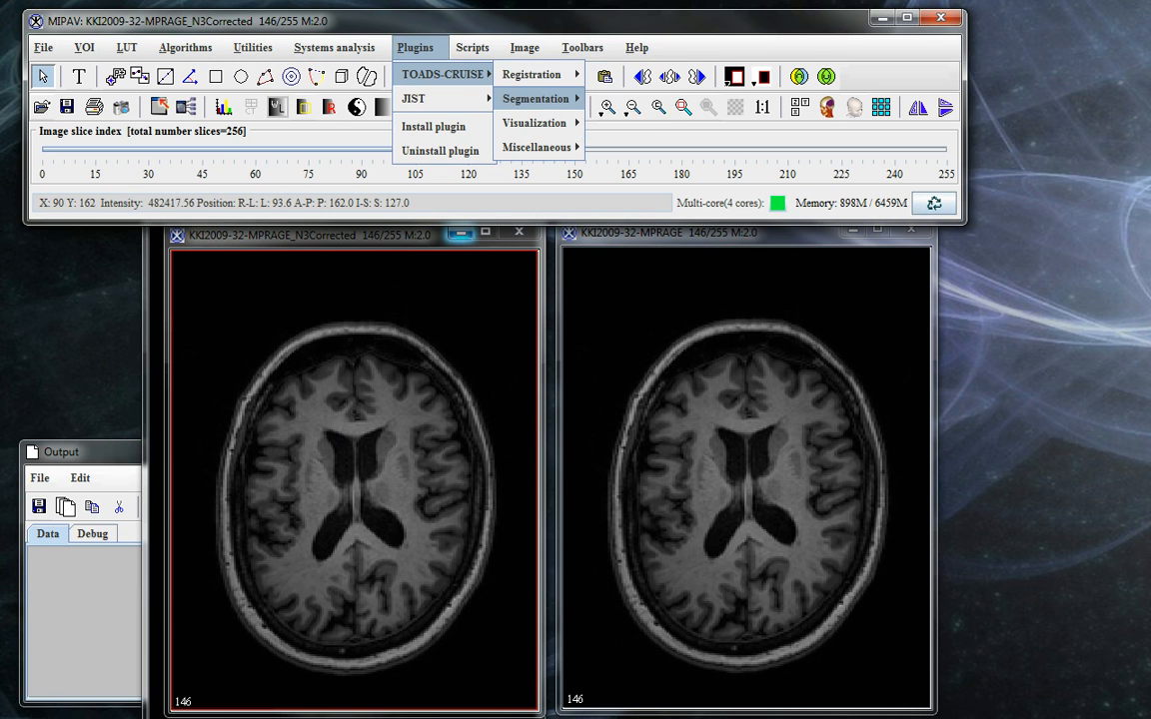
{"action": "mouse_move", "coordinate": [536, 147]}
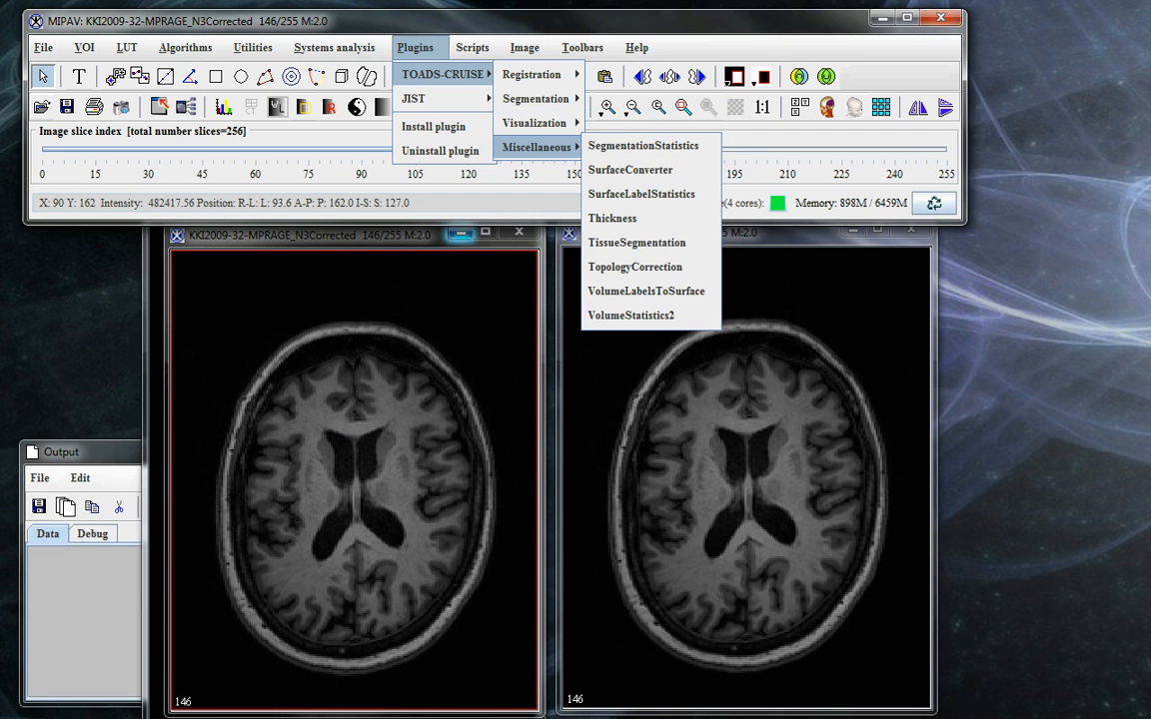